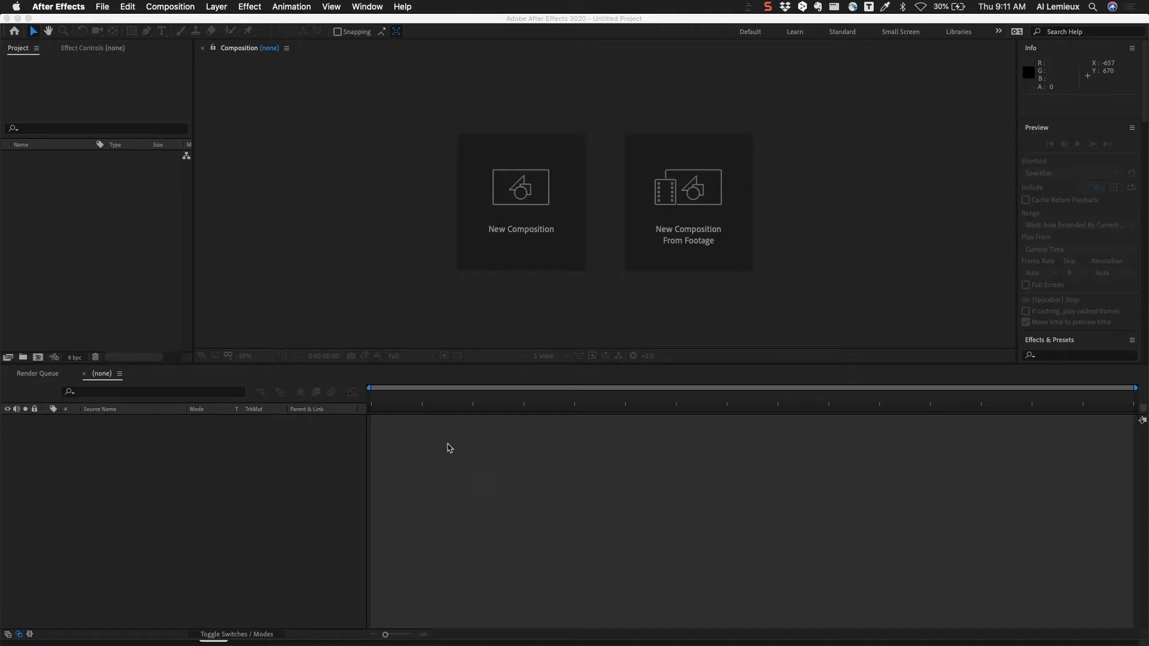
mouse_move(372, 299)
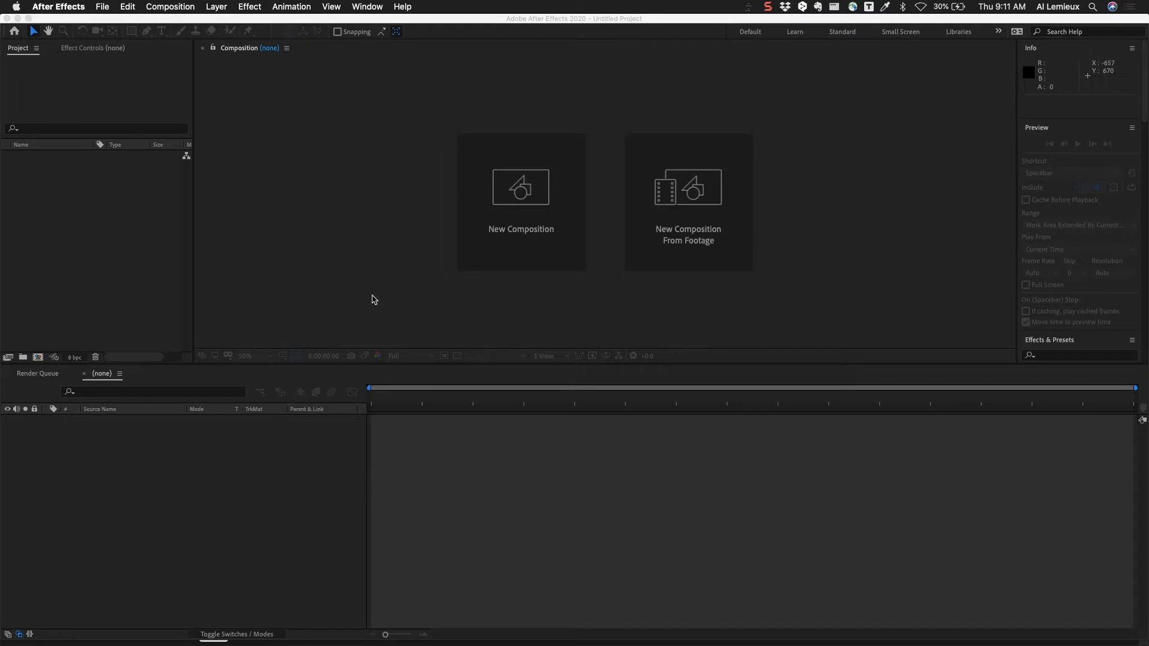
mouse_move(180, 48)
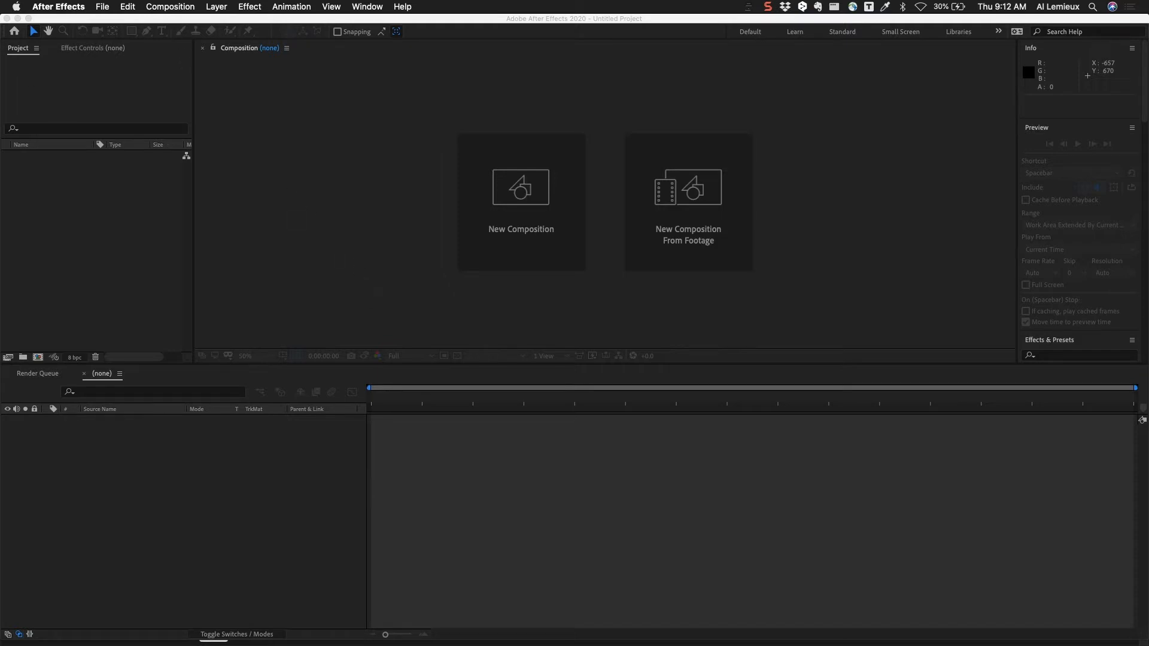
mouse_move(289, 143)
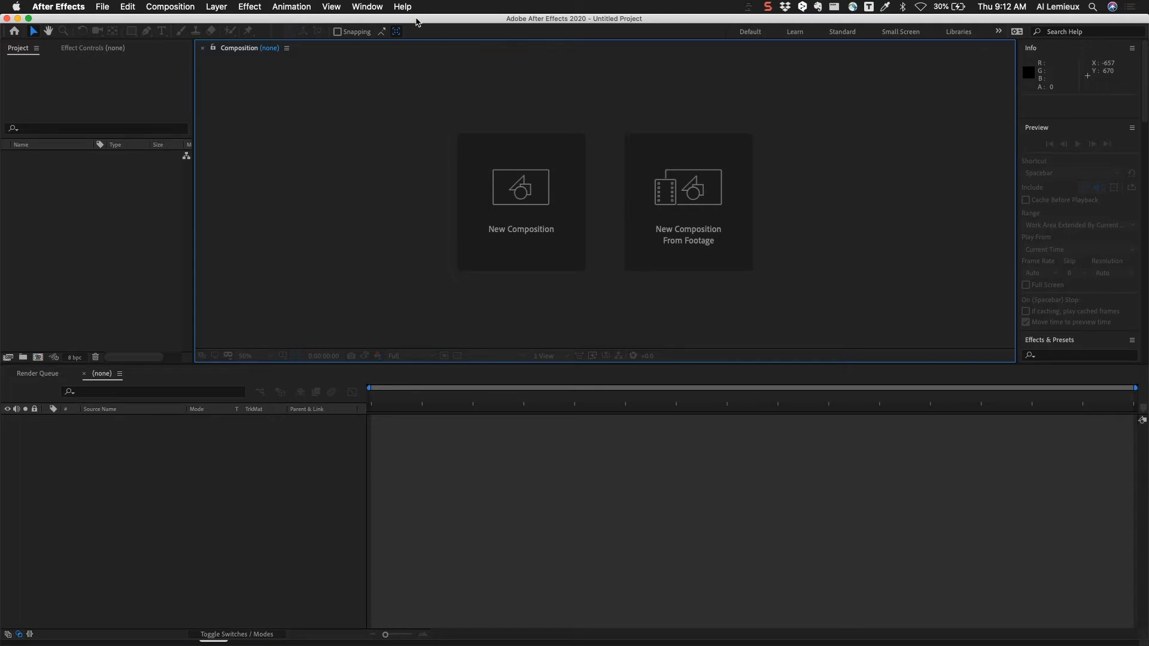
mouse_move(215, 18)
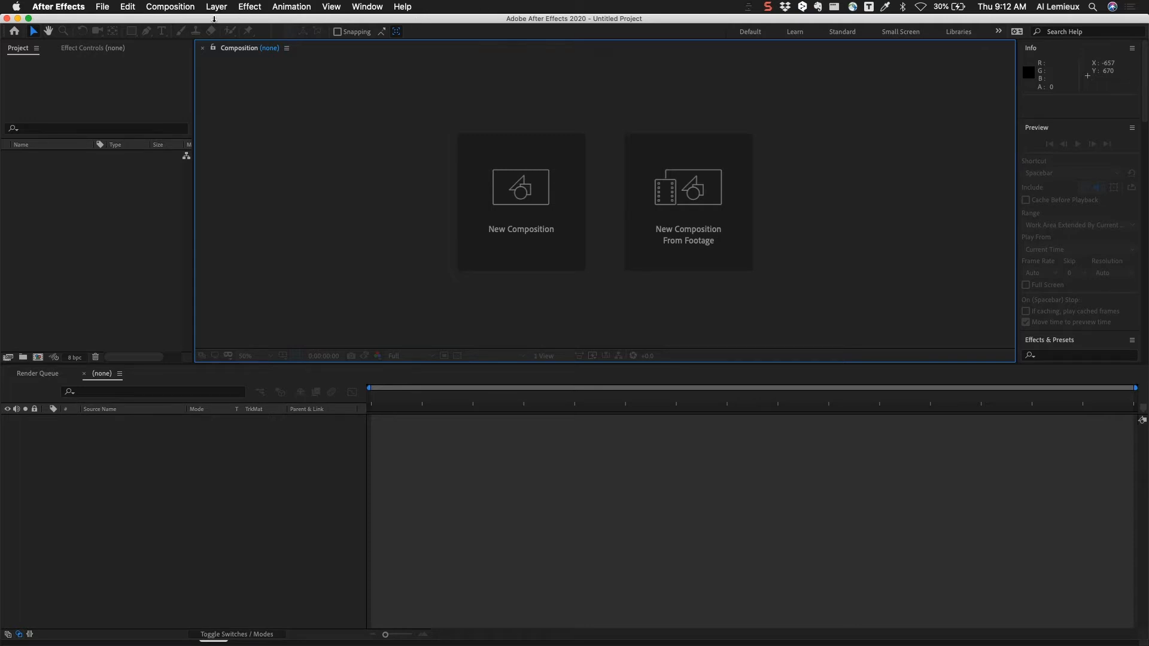
Import parallax.fla from the Animation folder into the project.
click(102, 7)
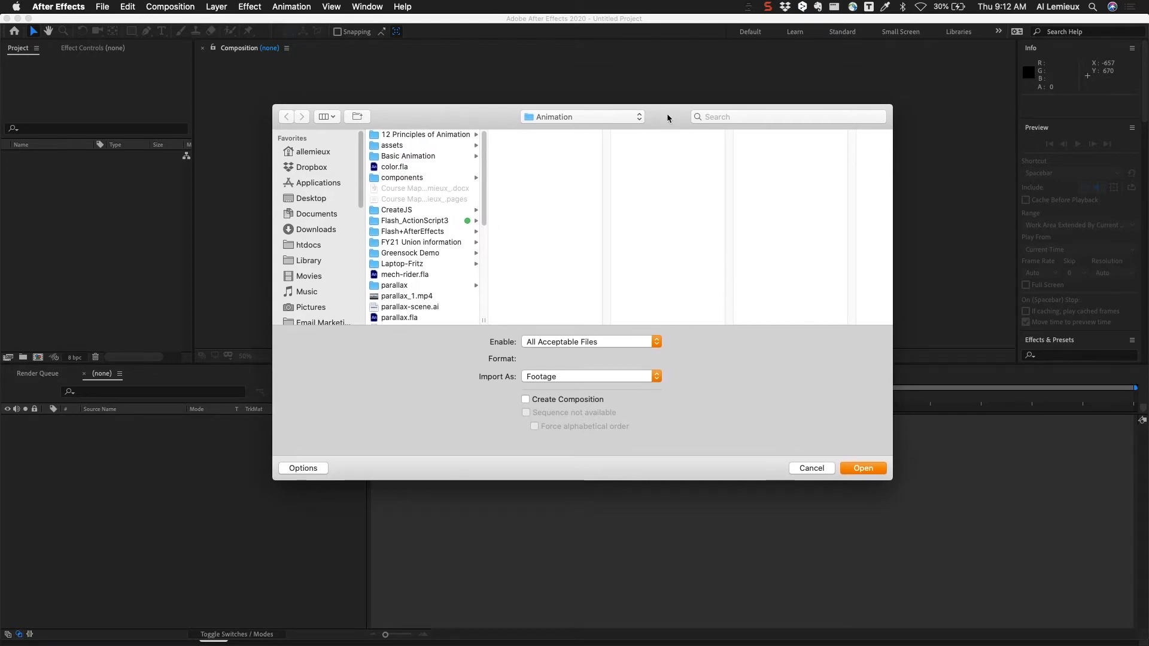
mouse_move(546, 176)
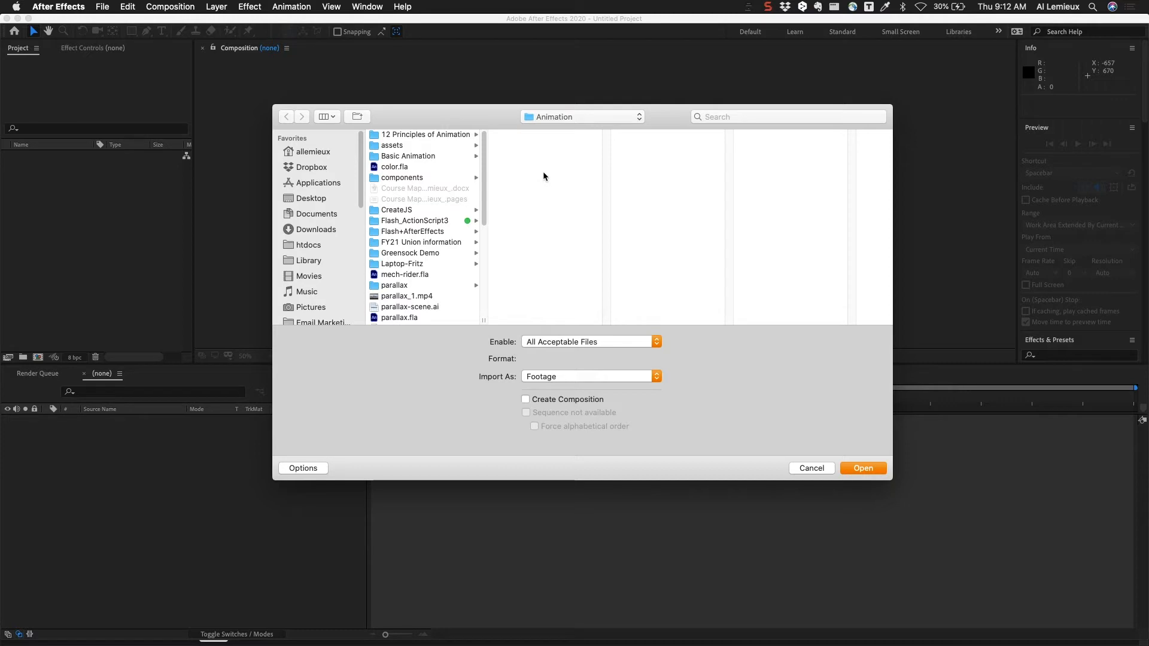
mouse_move(435, 311)
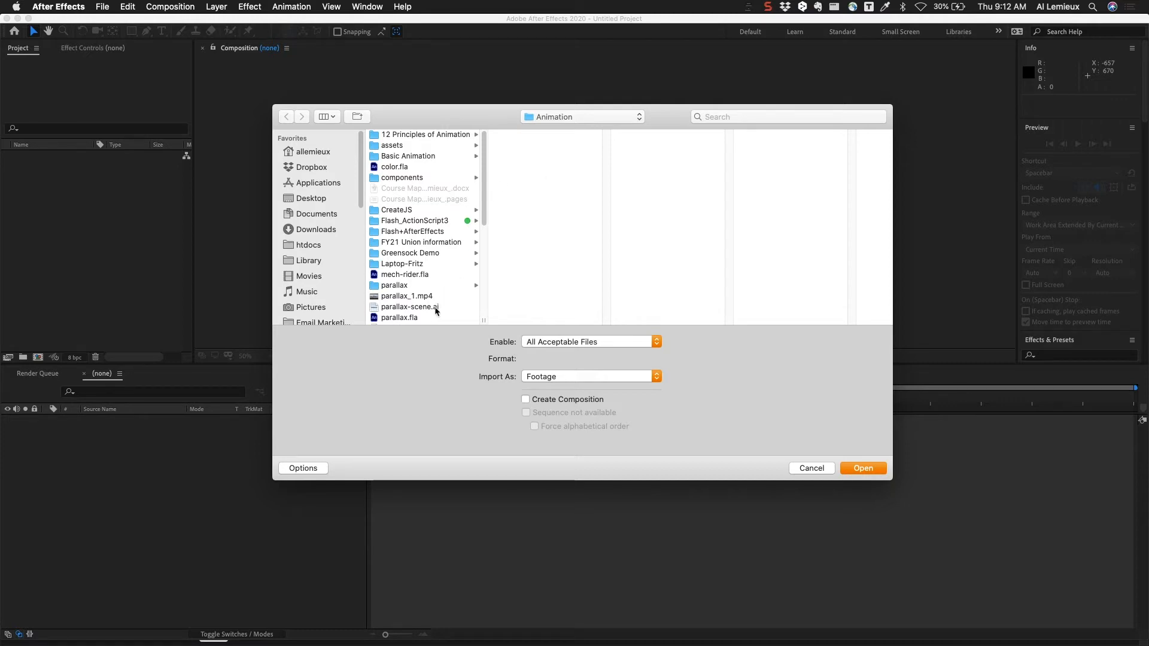
mouse_move(430, 318)
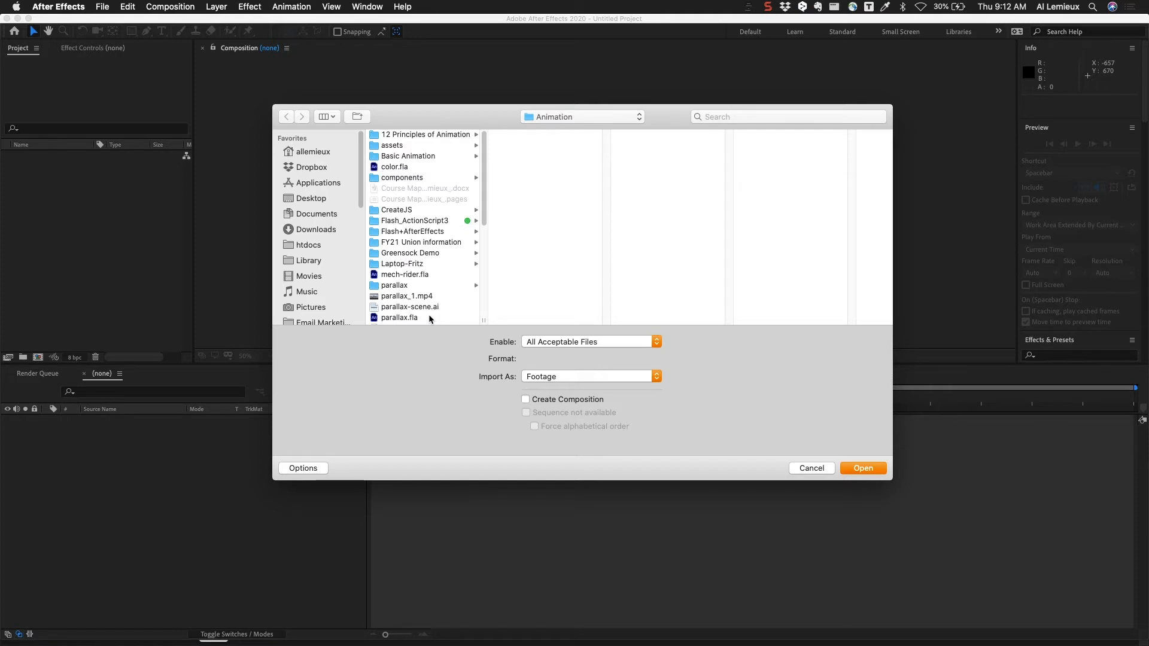
mouse_move(424, 321)
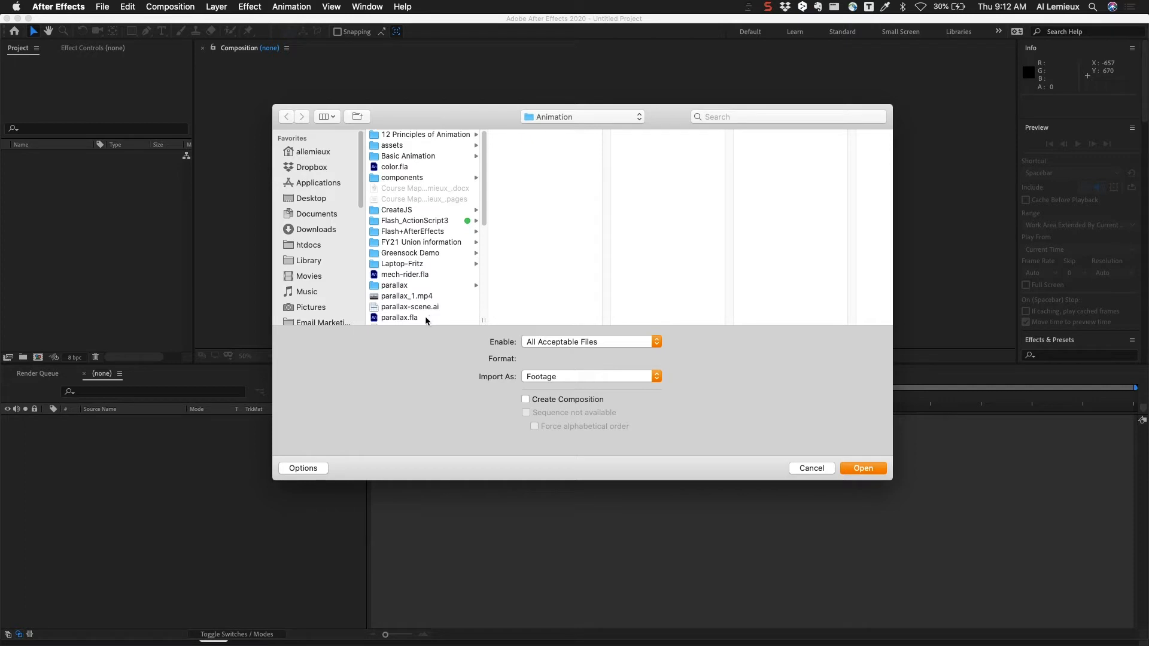
click(400, 317)
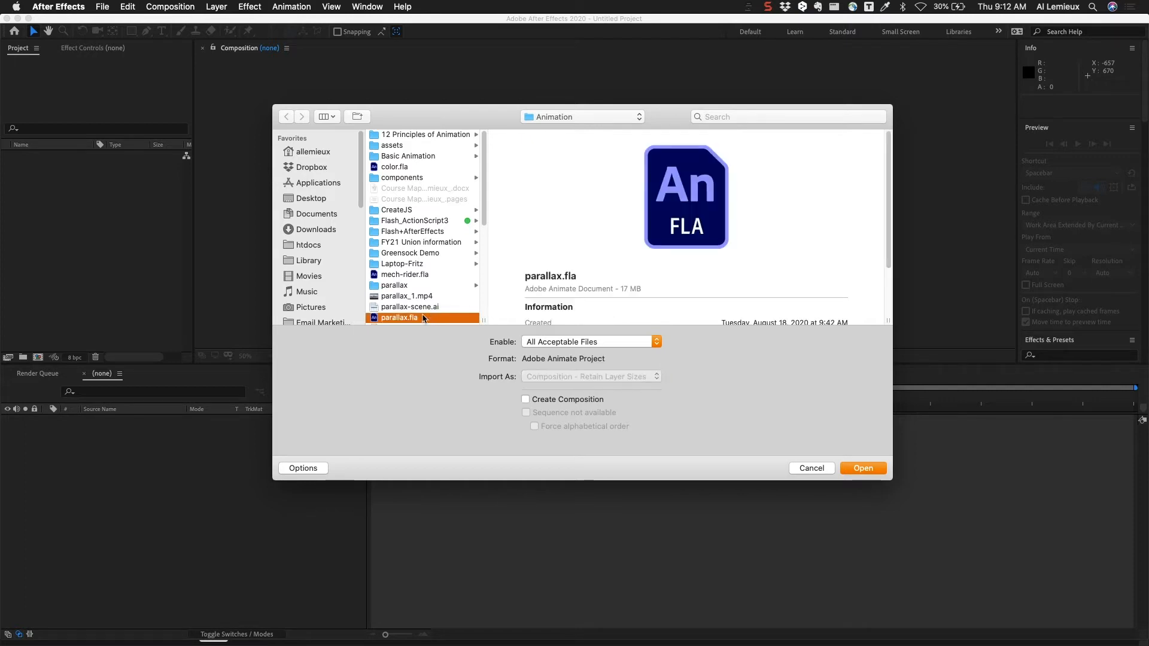
mouse_move(708, 423)
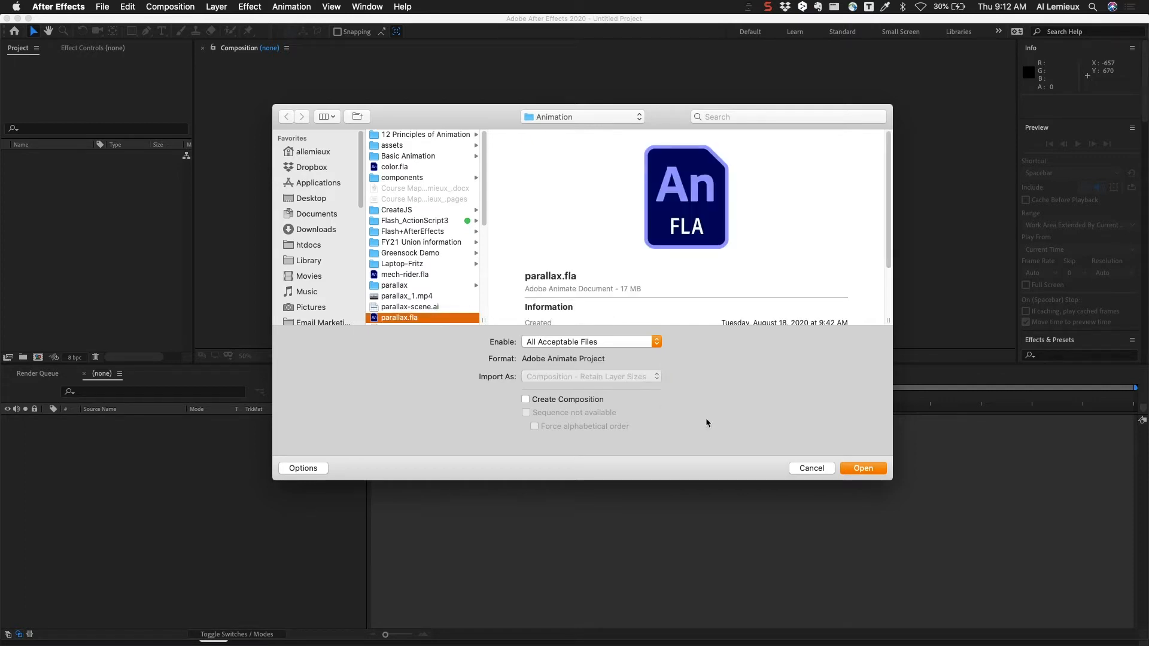
click(863, 467)
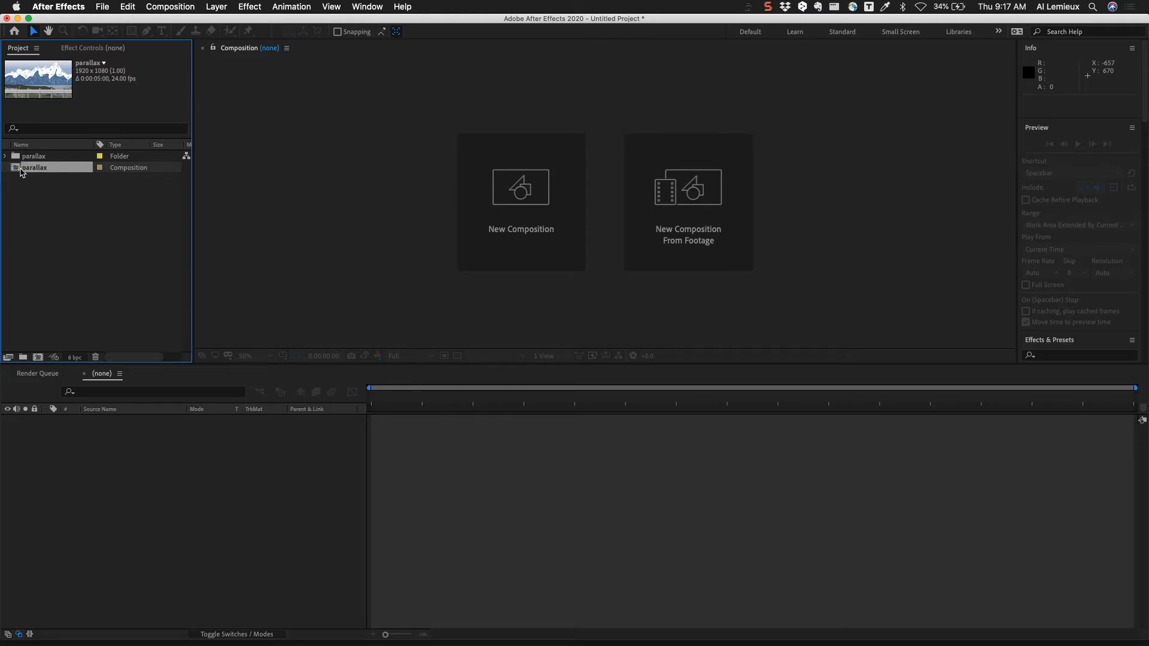
mouse_move(50, 173)
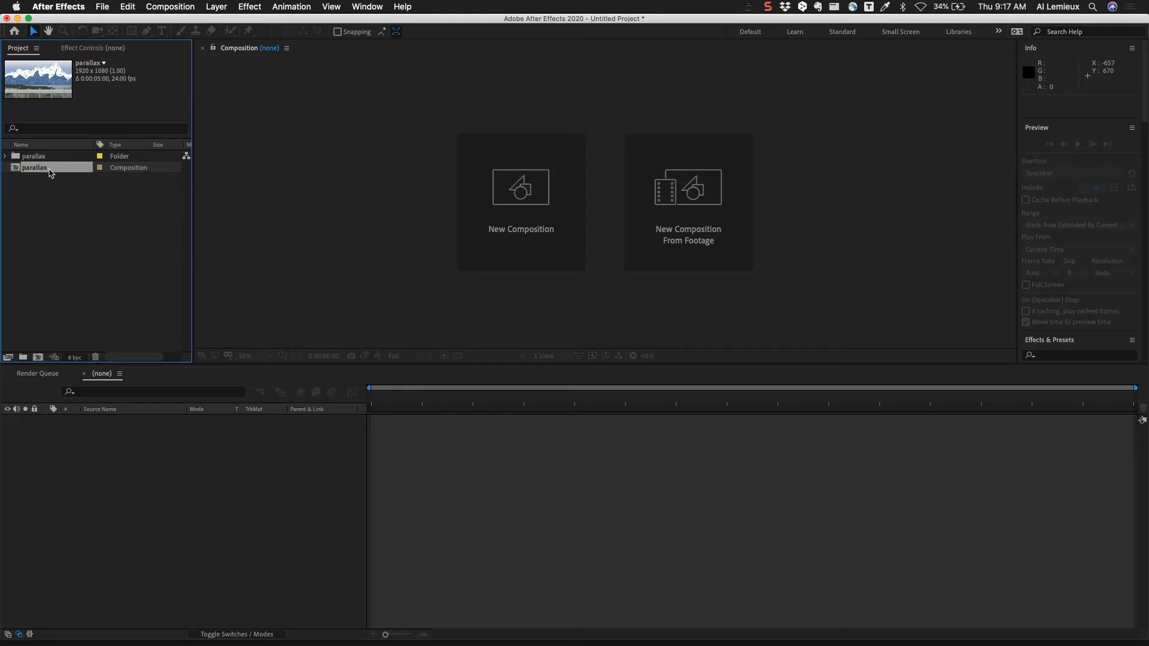
Peek inside the parallax folder, then bring up the parallax composition with its fence, middle_ground and background layers.
click(5, 156)
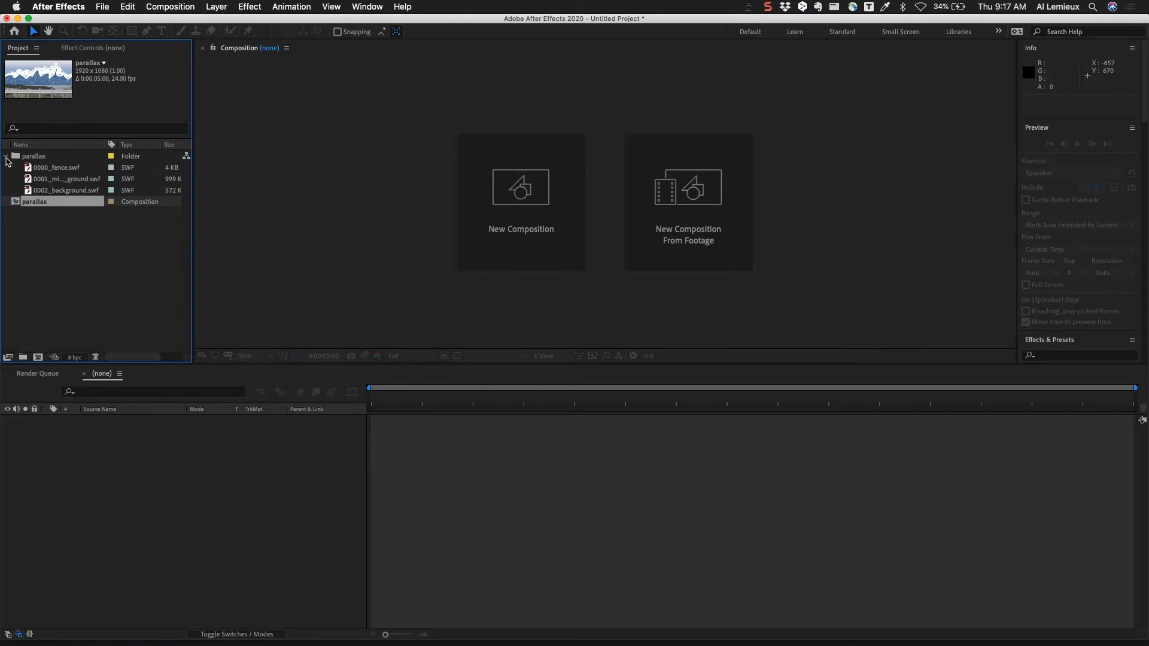
click(4, 155)
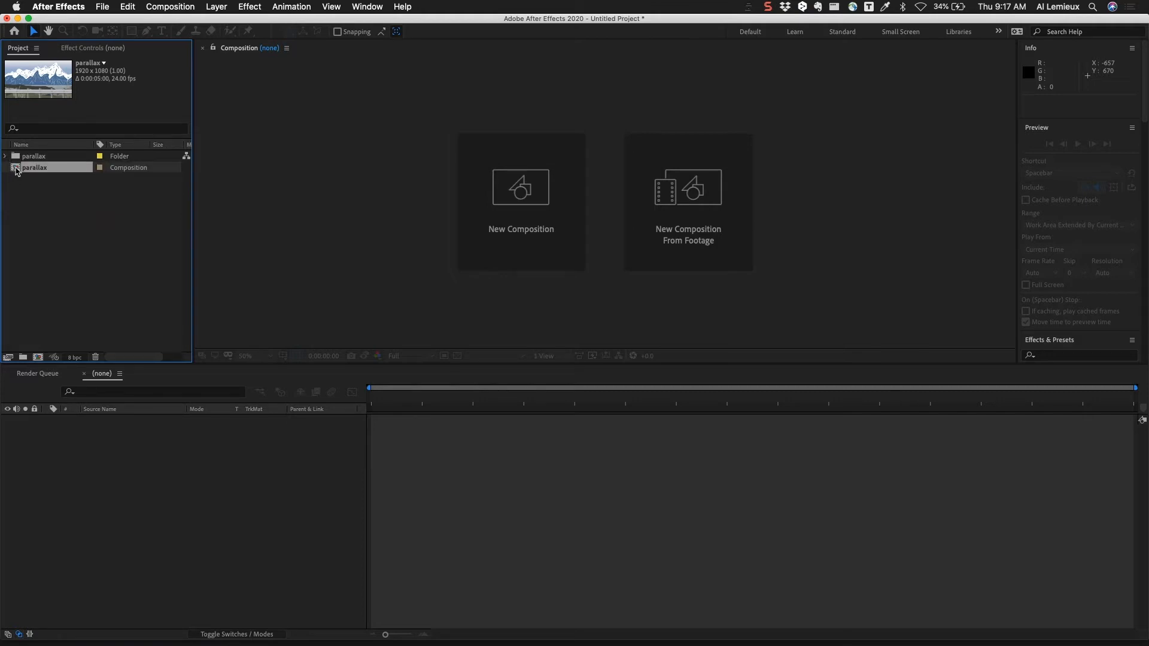
double_click(34, 167)
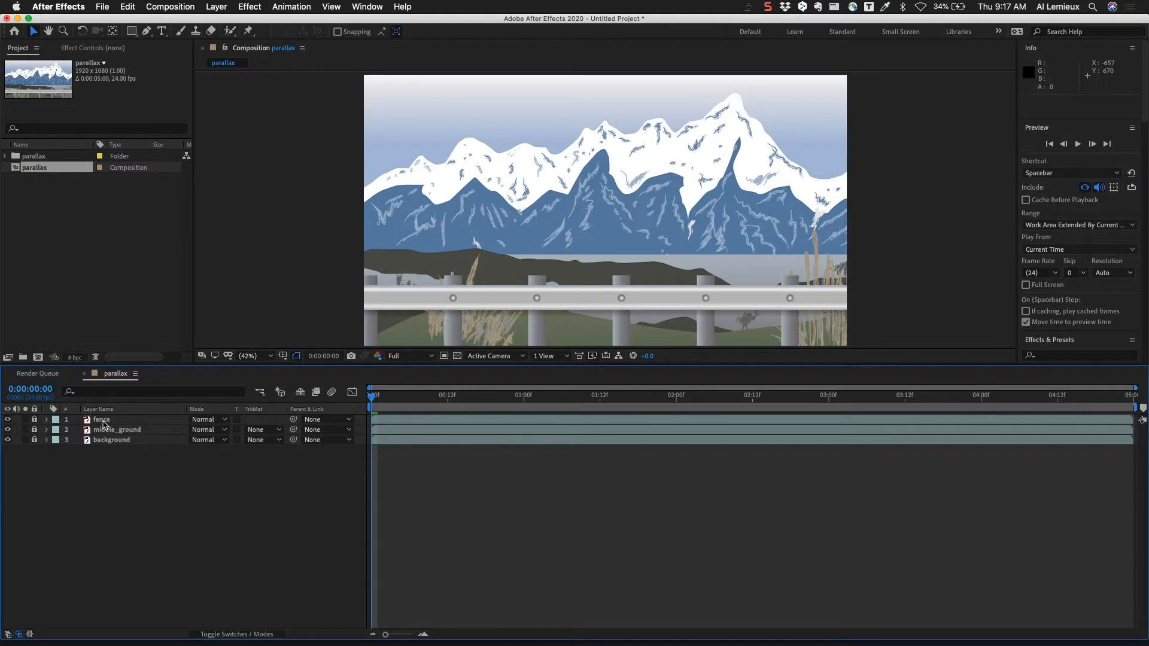
mouse_move(179, 387)
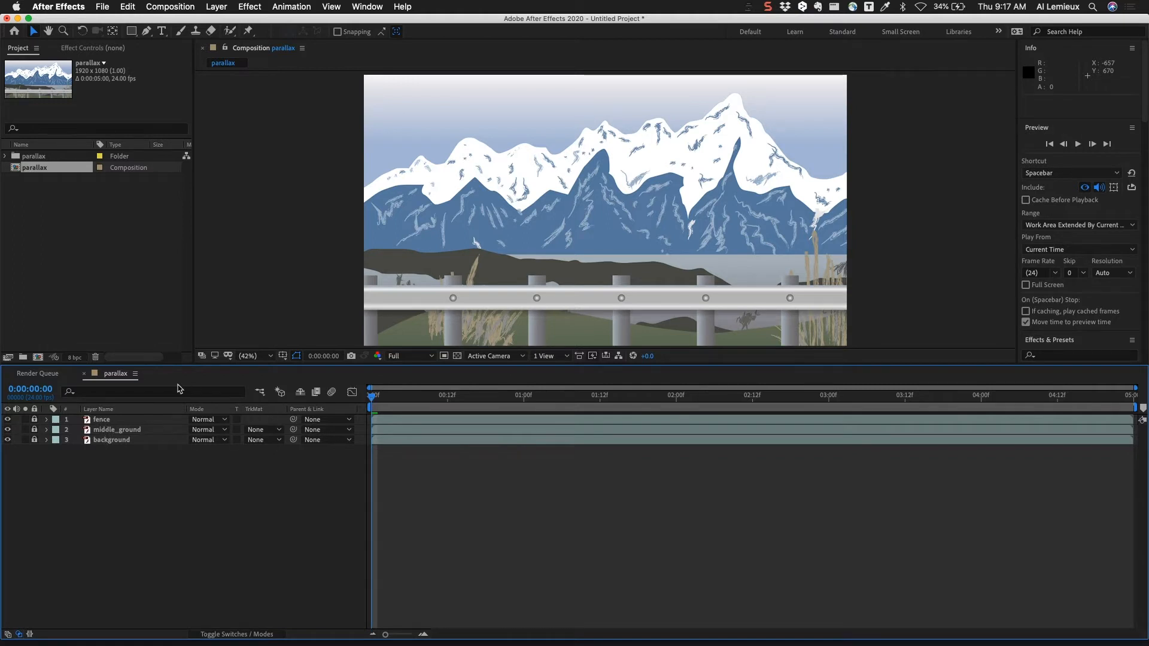
mouse_move(505, 381)
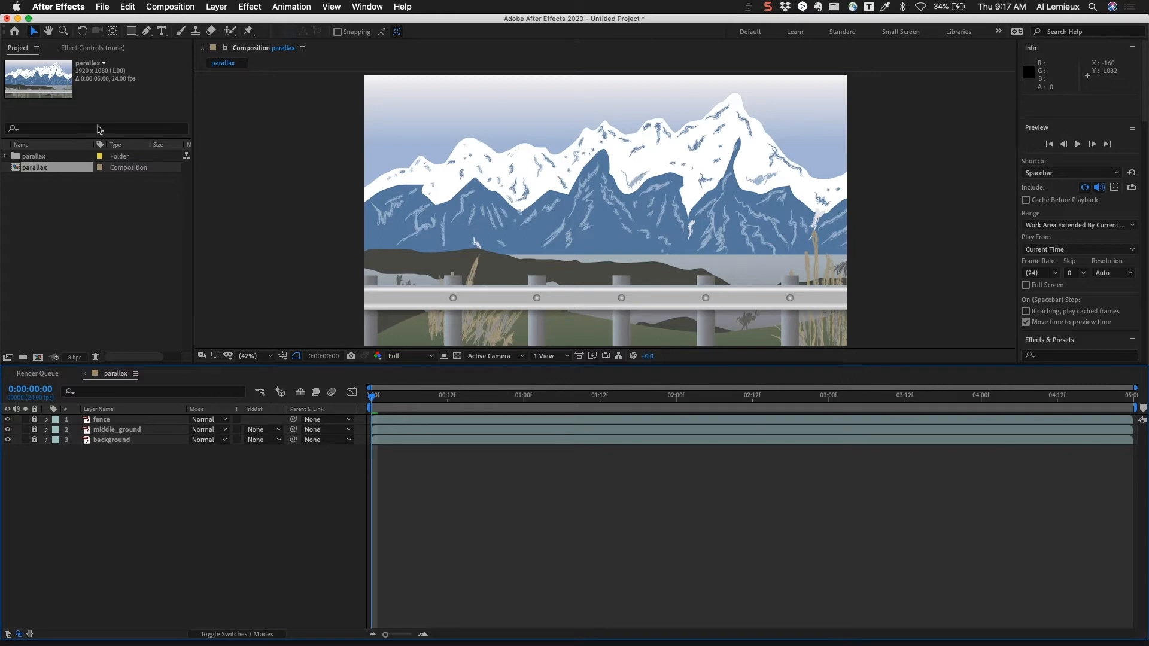
Create a new composition named Snow with duration 0;00;05;00.
click(170, 7)
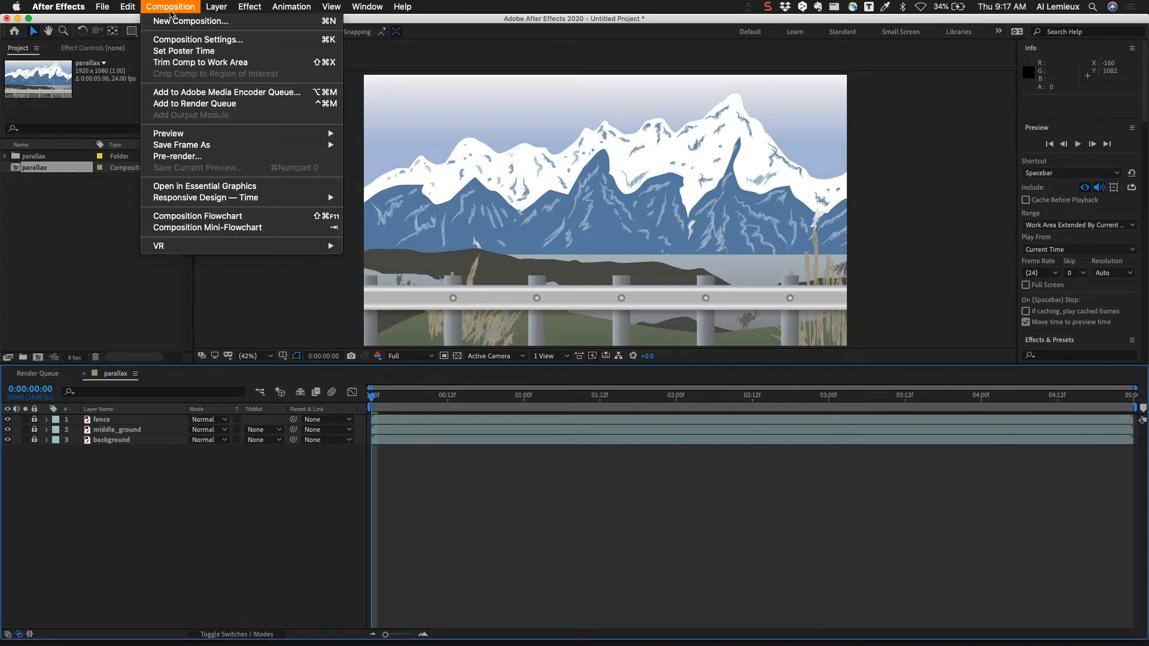
click(189, 20)
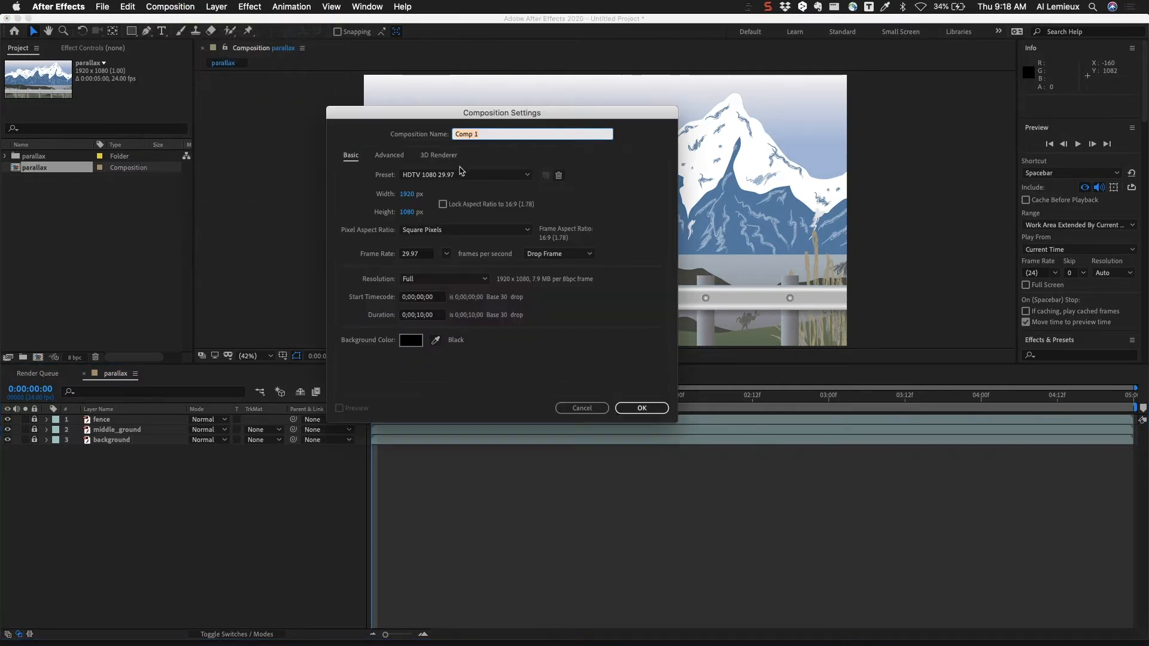
mouse_move(465, 233)
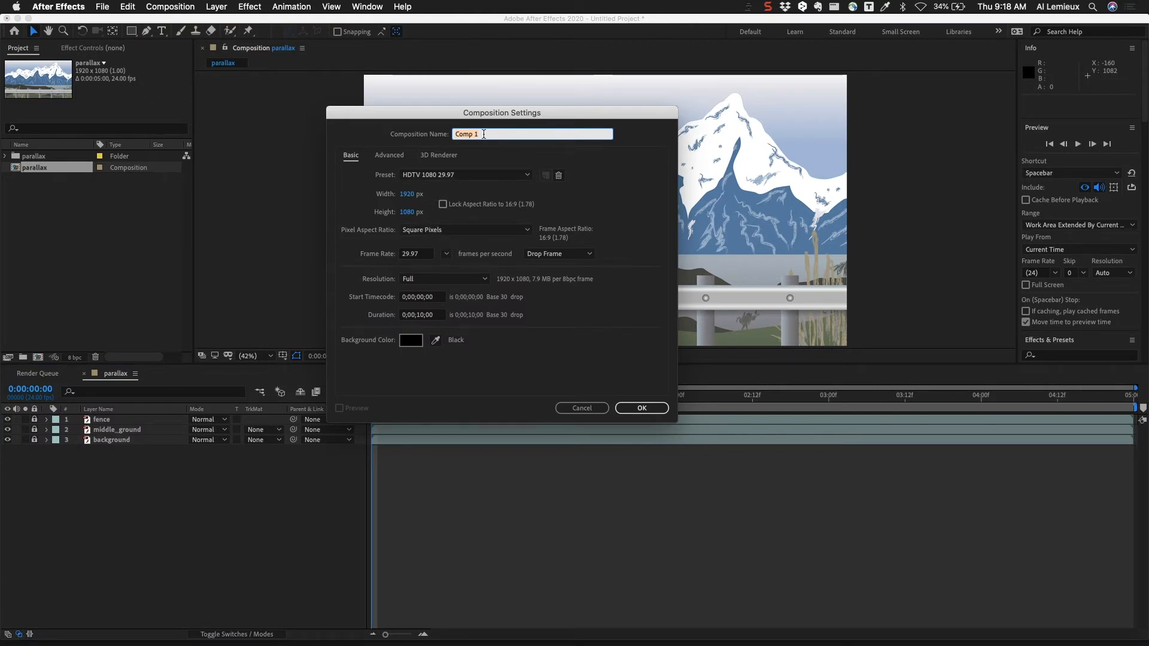
click(421, 315)
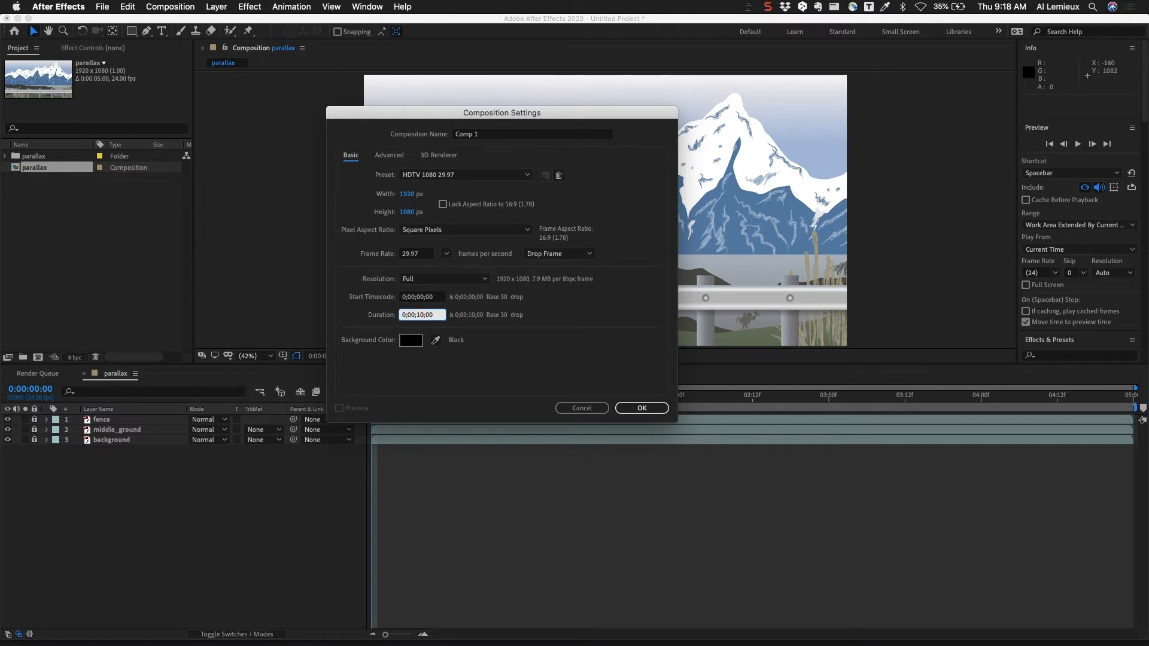
text(0;00;05;00)
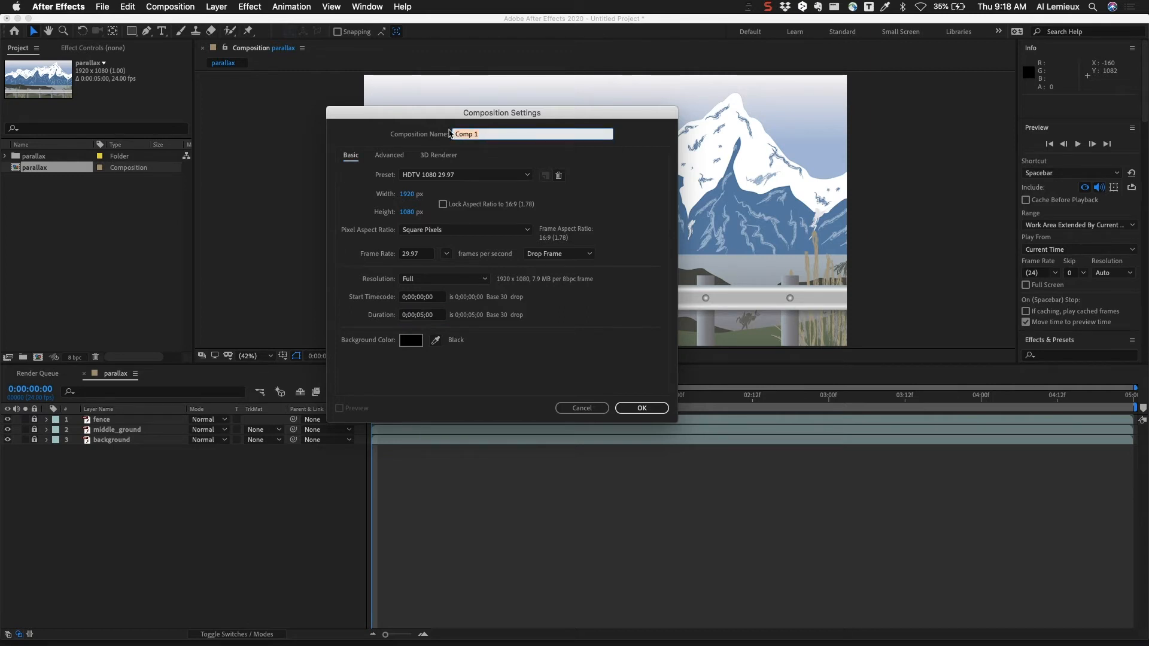
text(Snow)
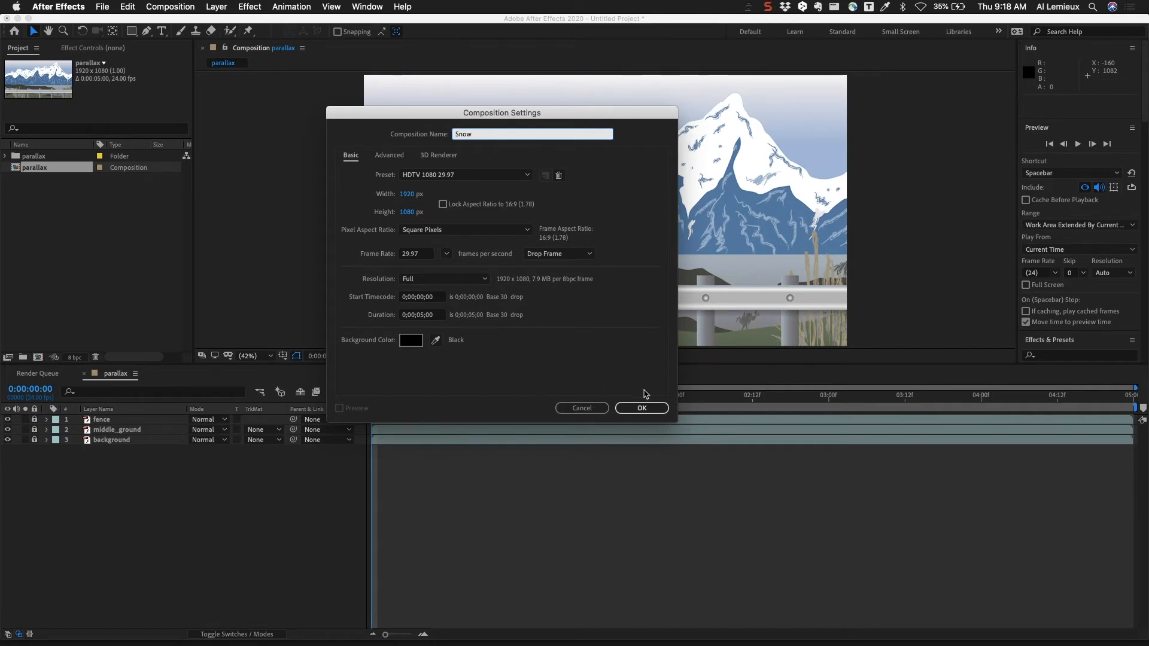
click(640, 407)
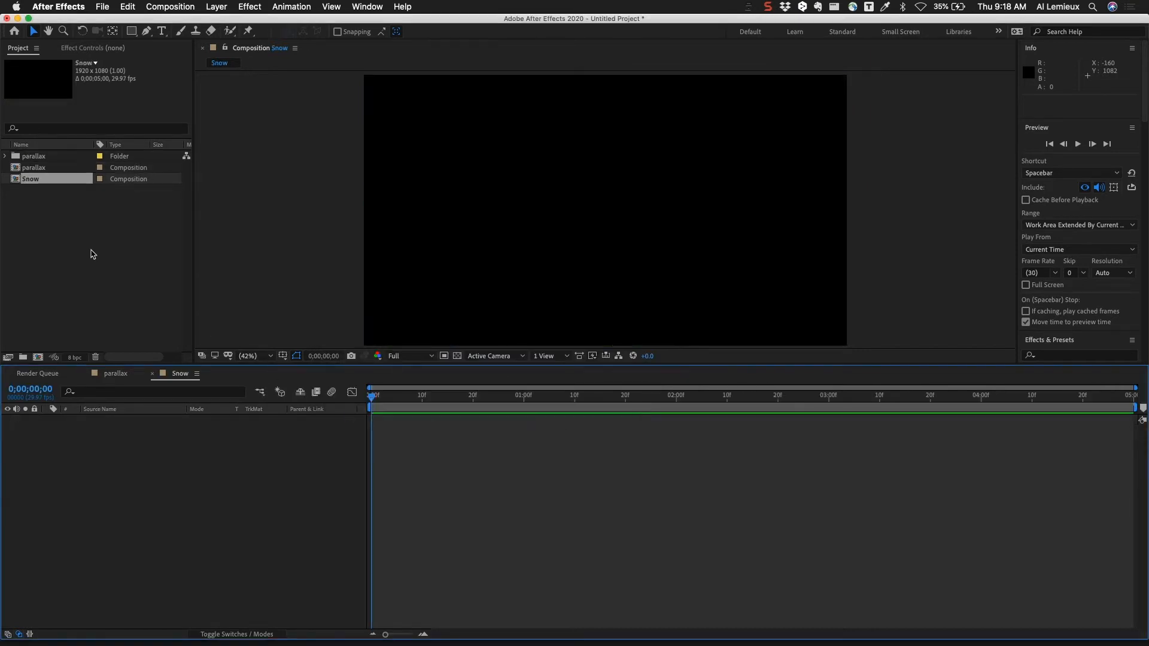
Add the parallax composition as a layer in the Snow timeline.
click(33, 168)
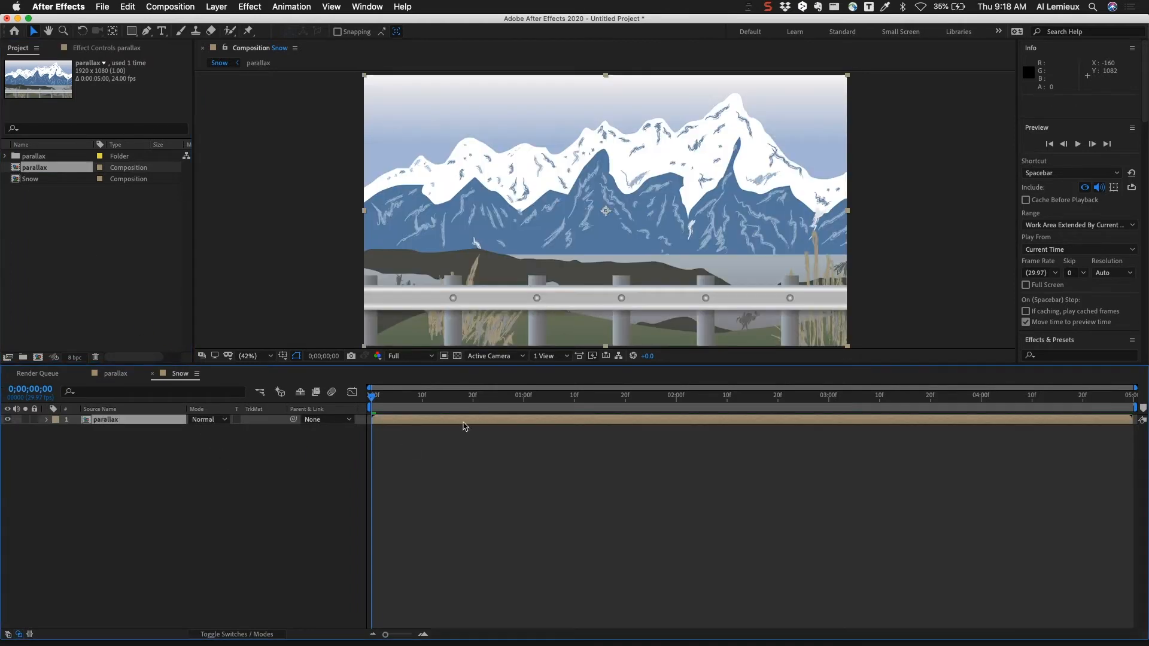
mouse_move(402, 415)
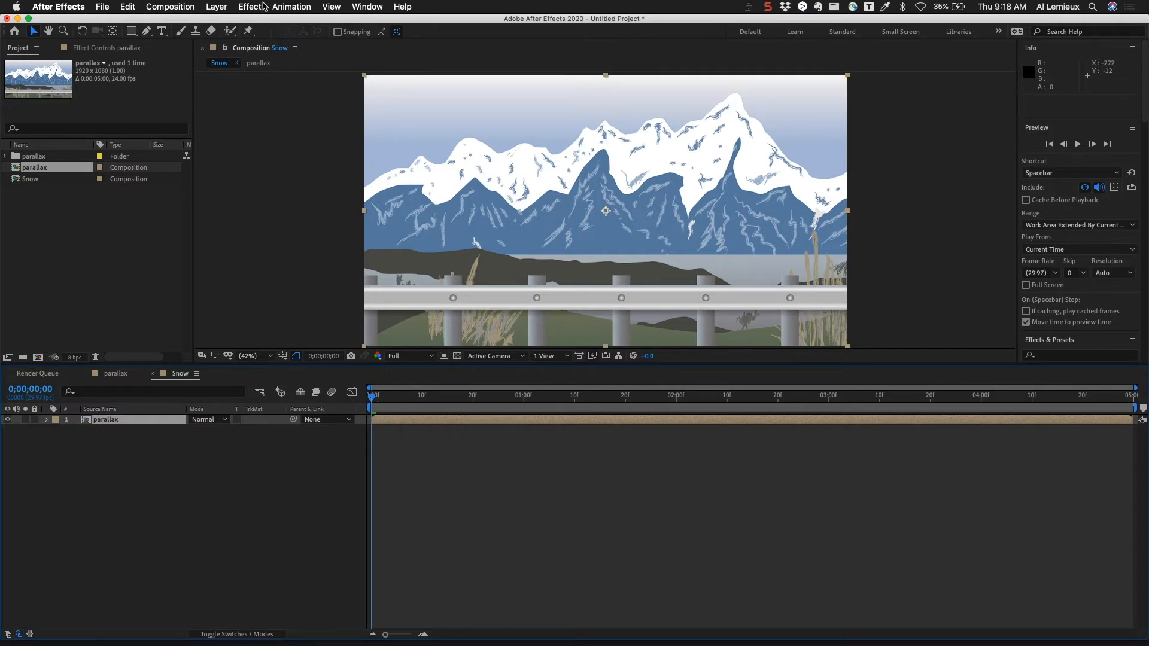
click(249, 7)
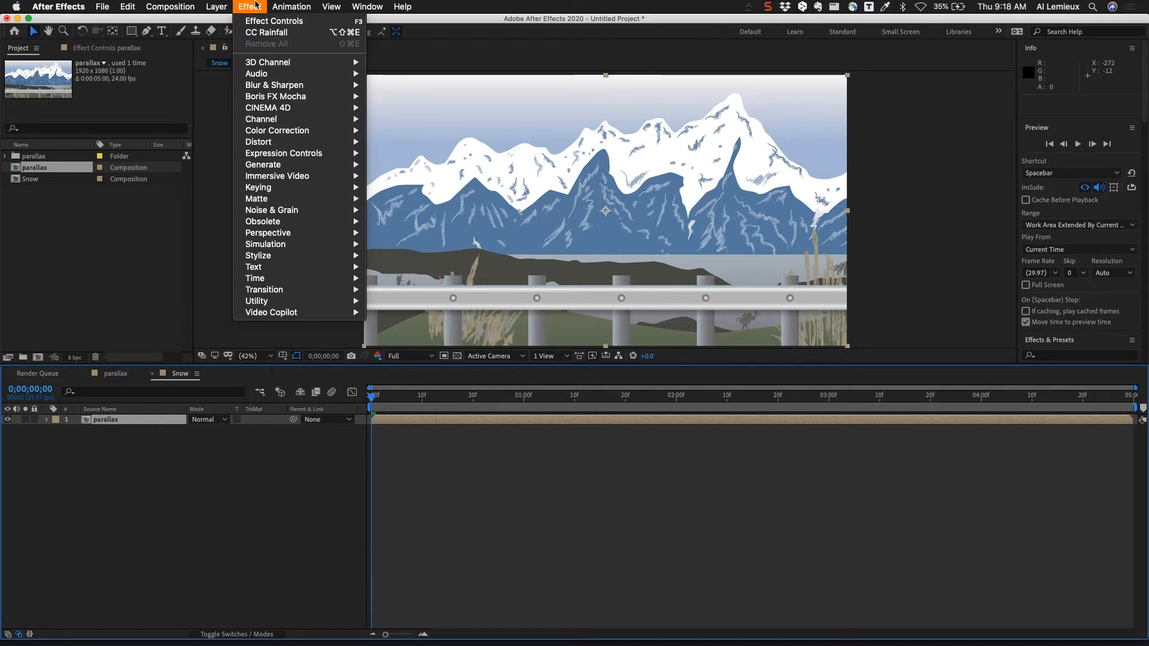
mouse_move(277, 176)
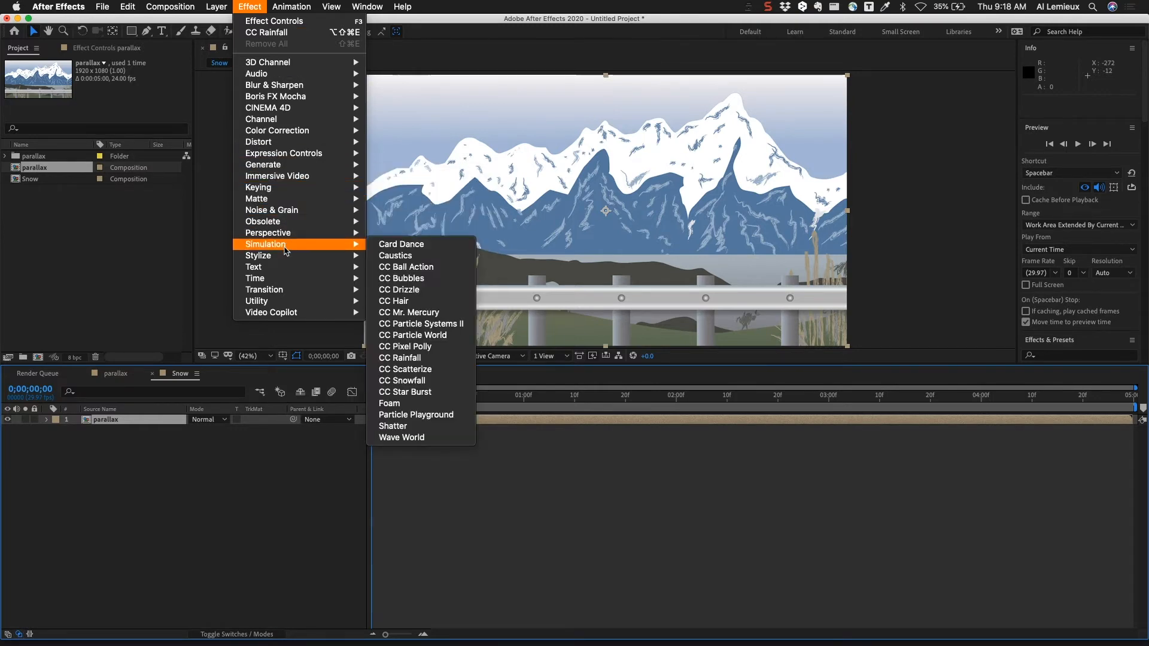
mouse_move(433, 279)
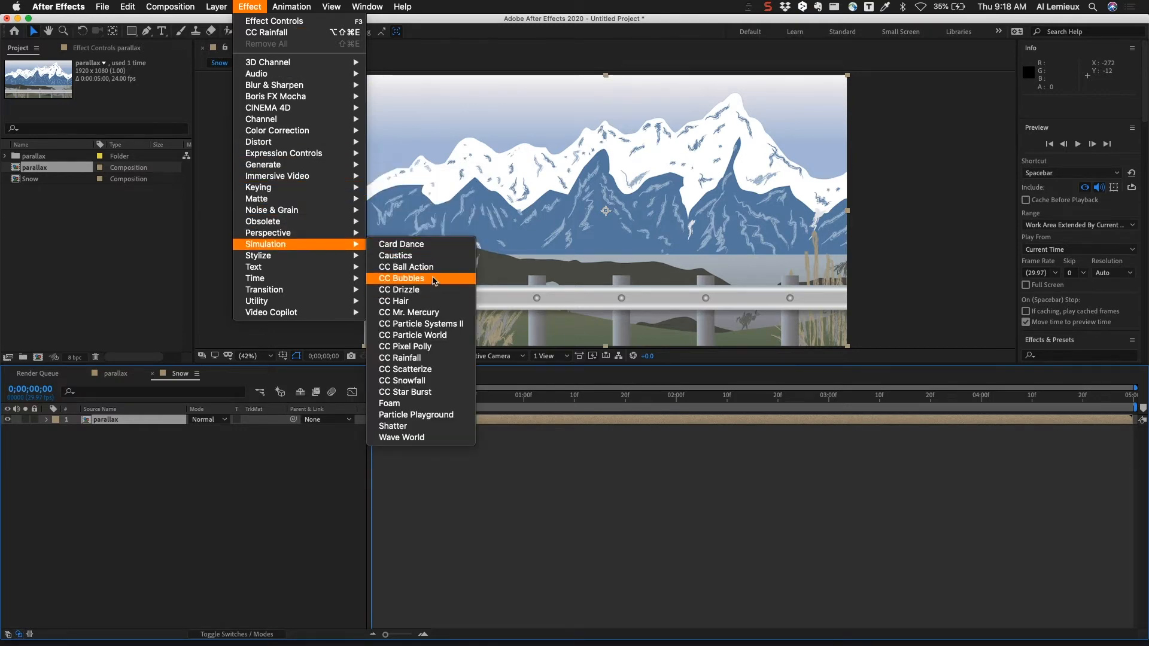
mouse_move(428, 403)
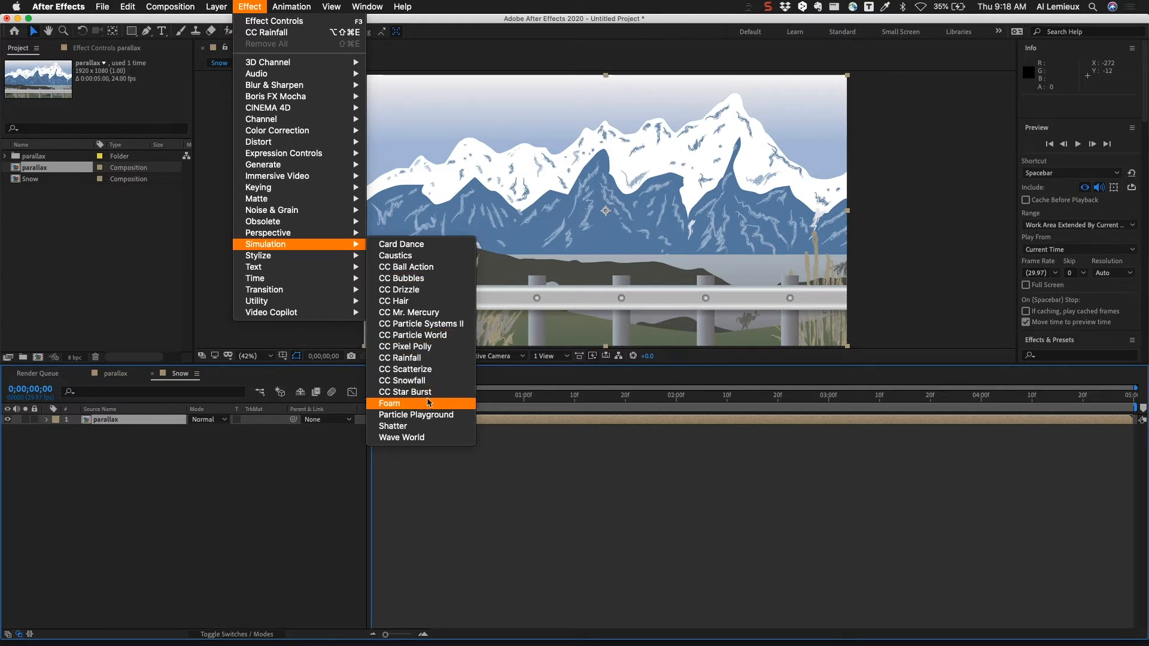
mouse_move(424, 277)
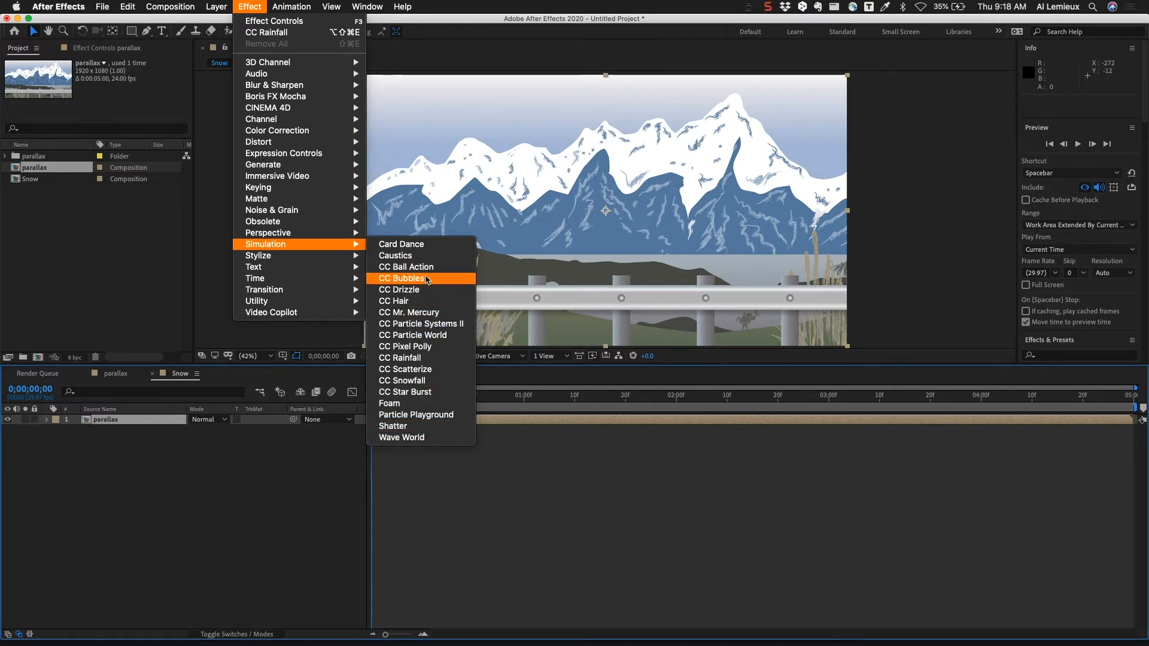
mouse_move(405, 369)
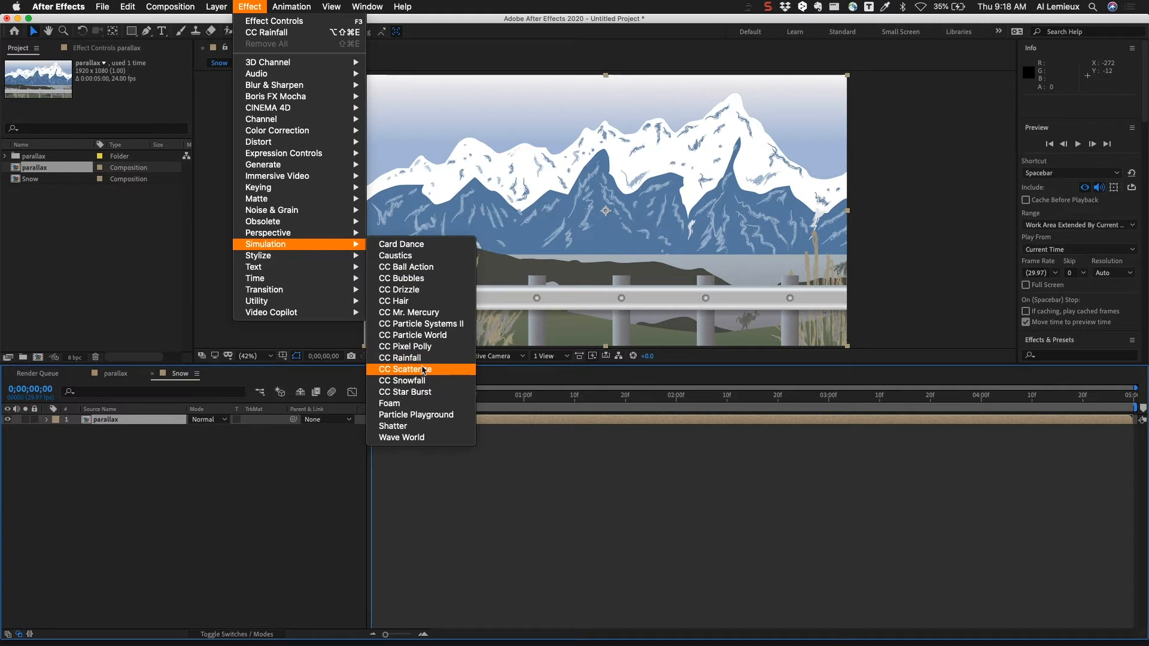
mouse_move(402, 380)
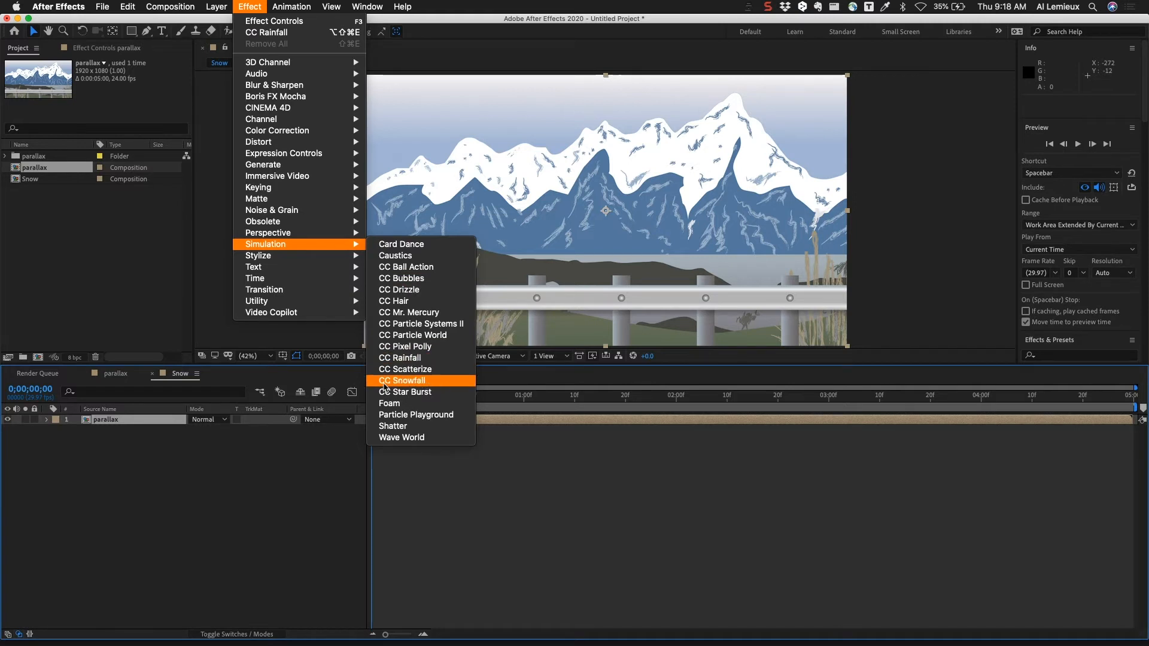
Apply Simulation > CC Snowfall to the parallax layer in Snow.
click(403, 380)
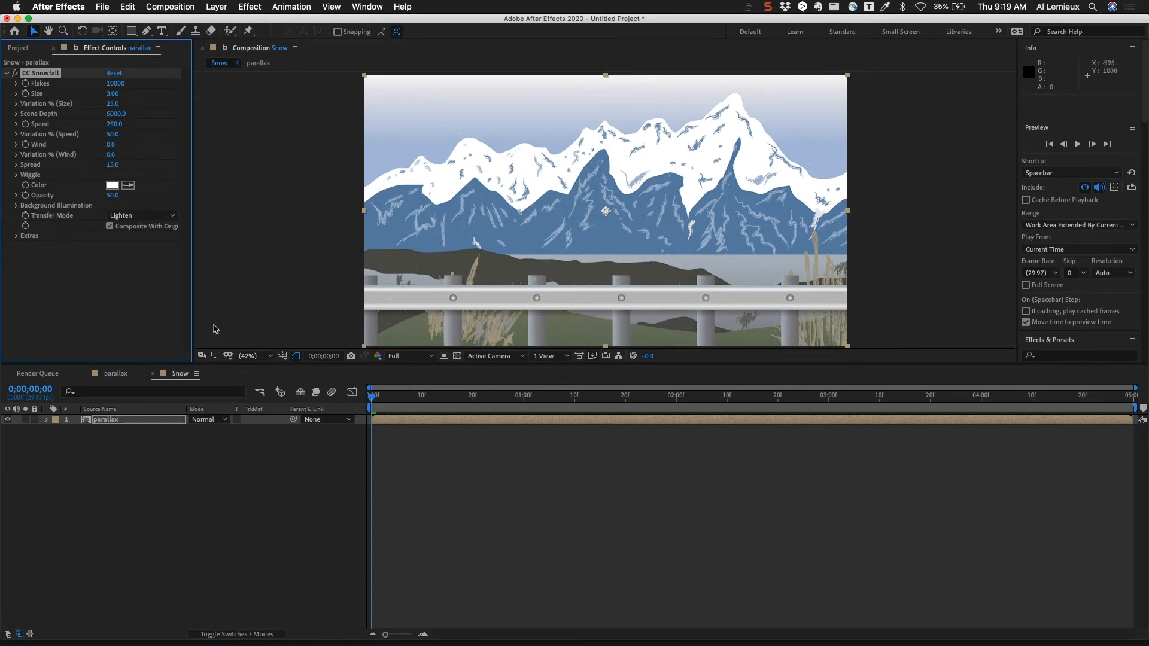
mouse_move(208, 305)
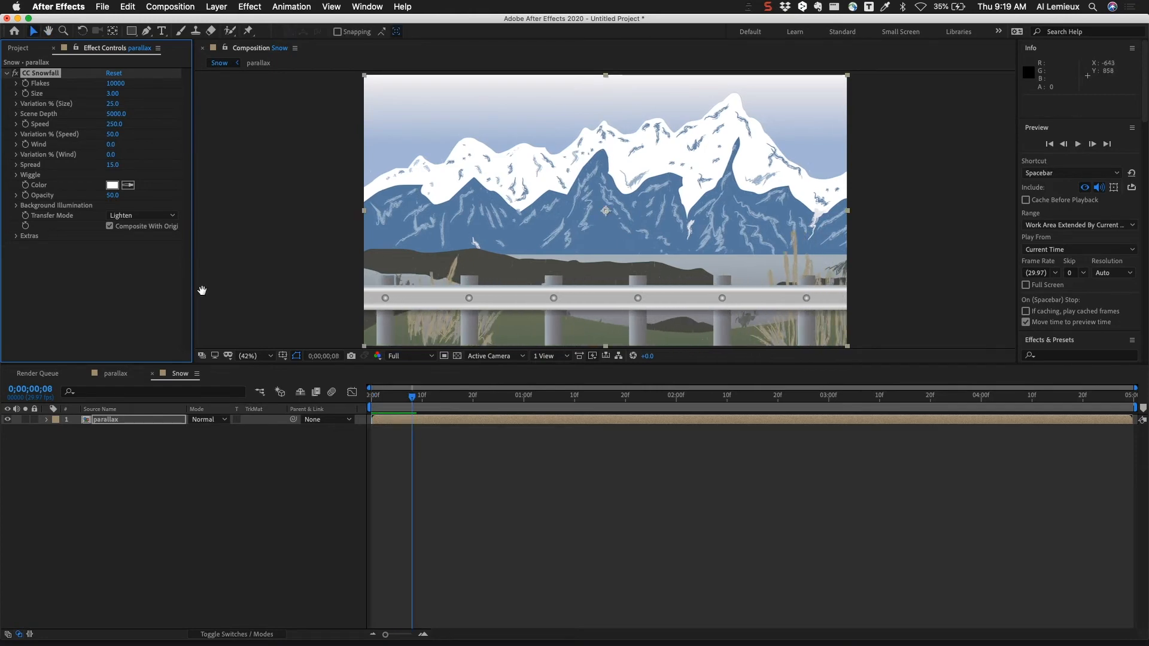
key(space)
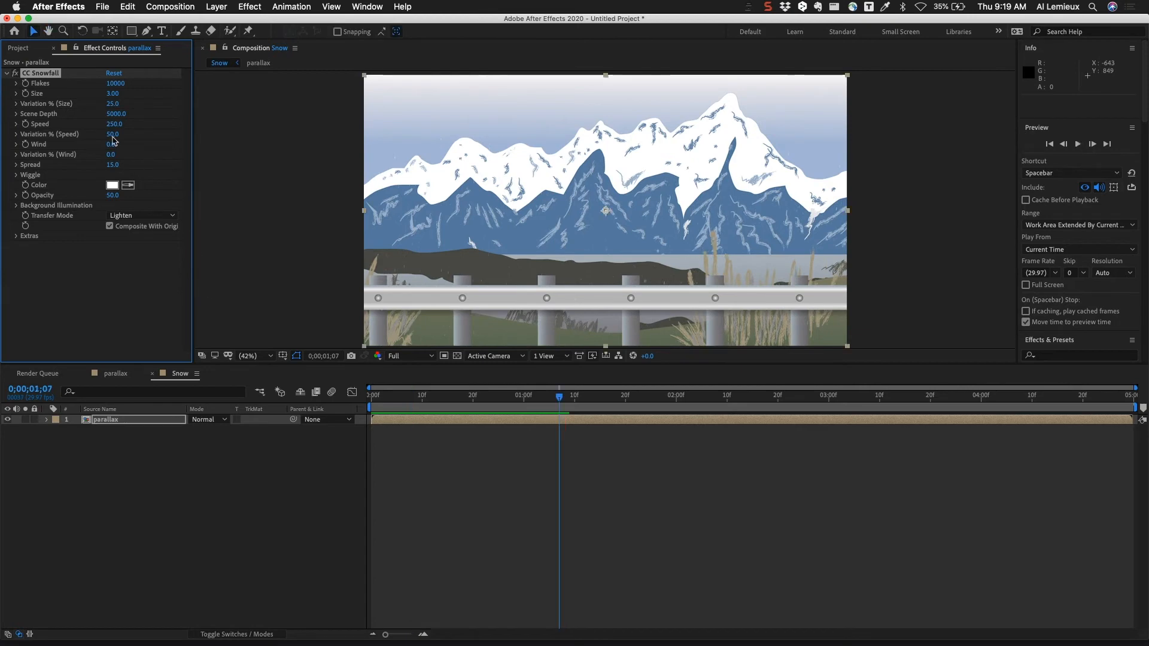
click(115, 84)
text(800)
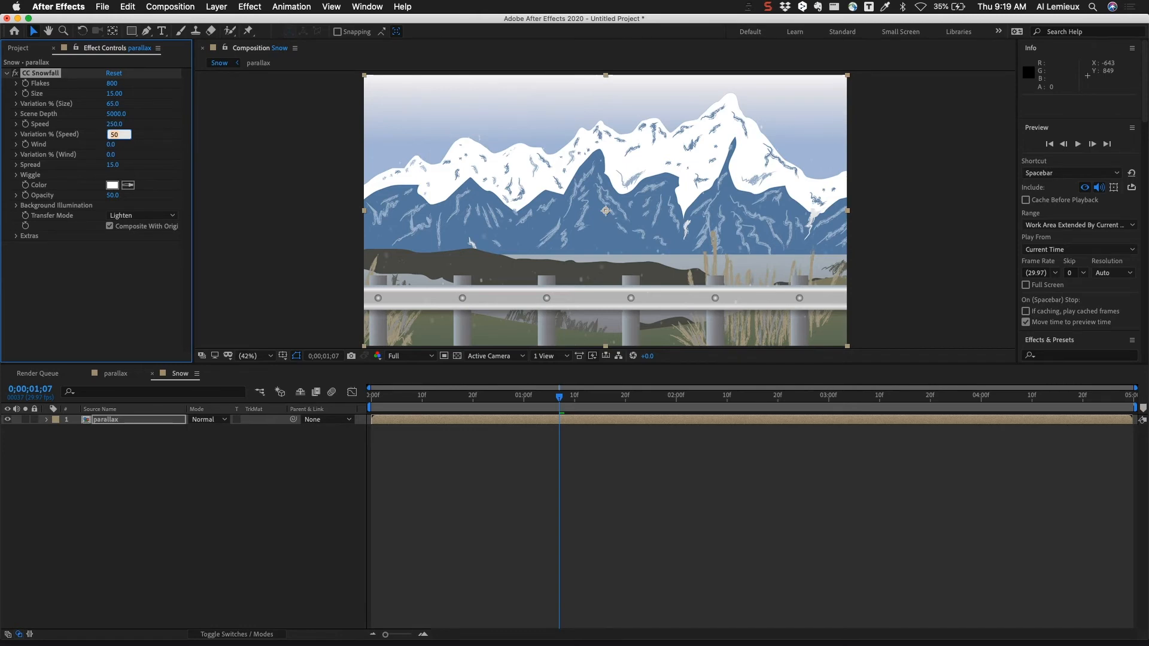
Set CC Snowfall Variation Speed to 65 and Spread to 25 alongside the wind settings.
text(65.)
click(118, 155)
text(20)
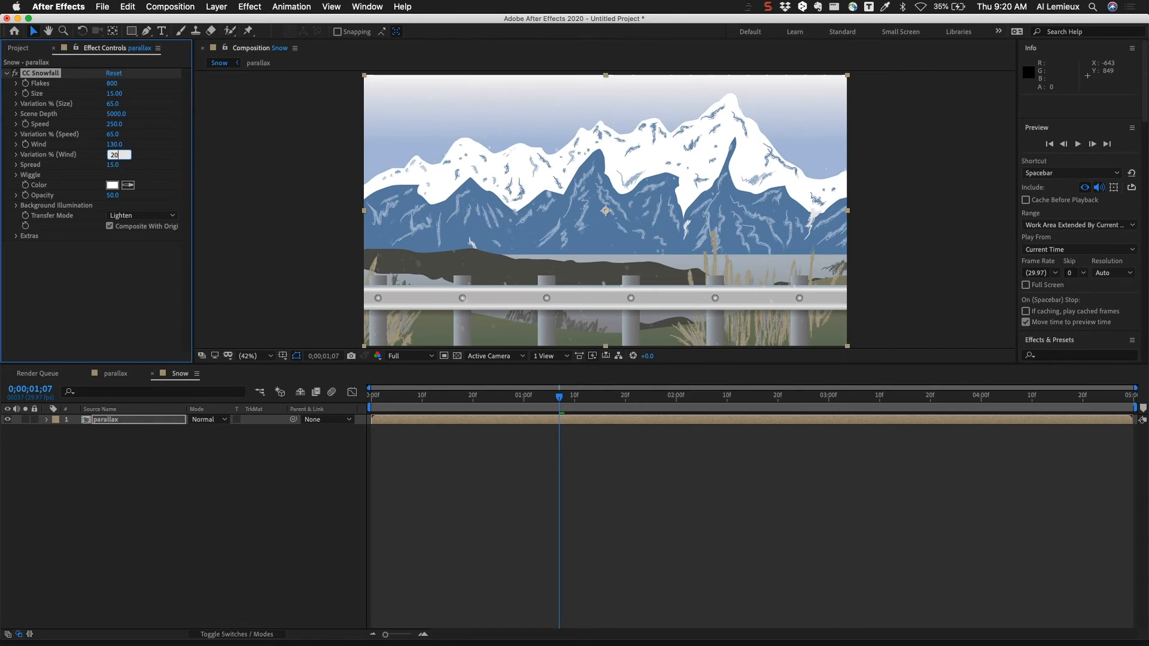
key(Tab)
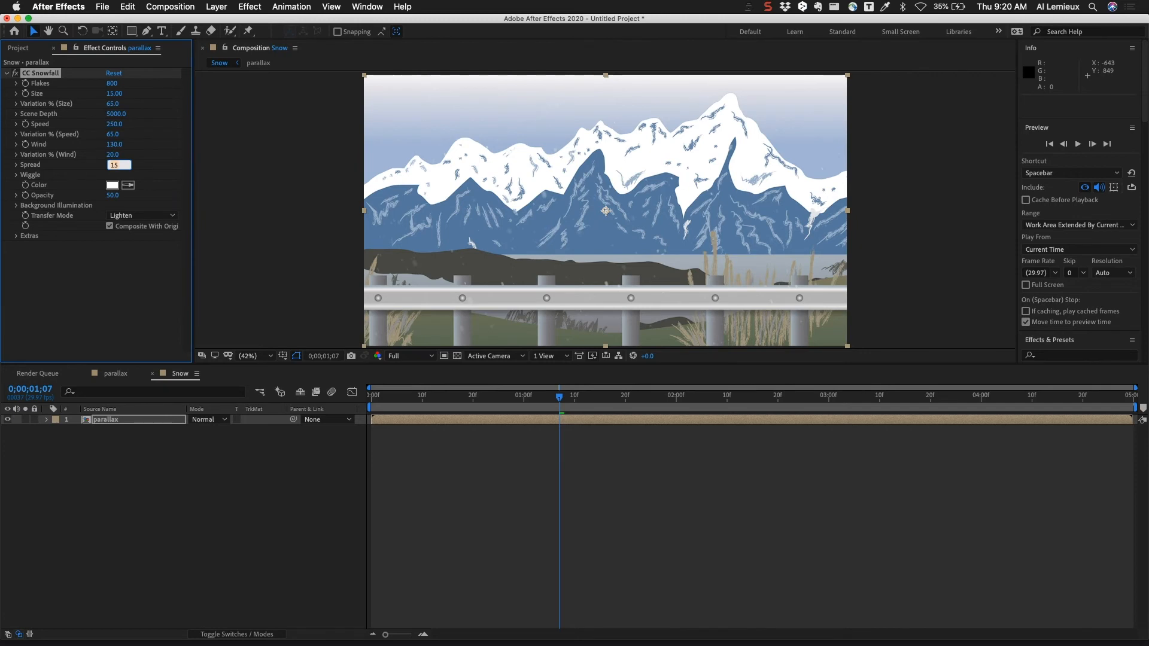
text(25.0)
click(113, 194)
text(75)
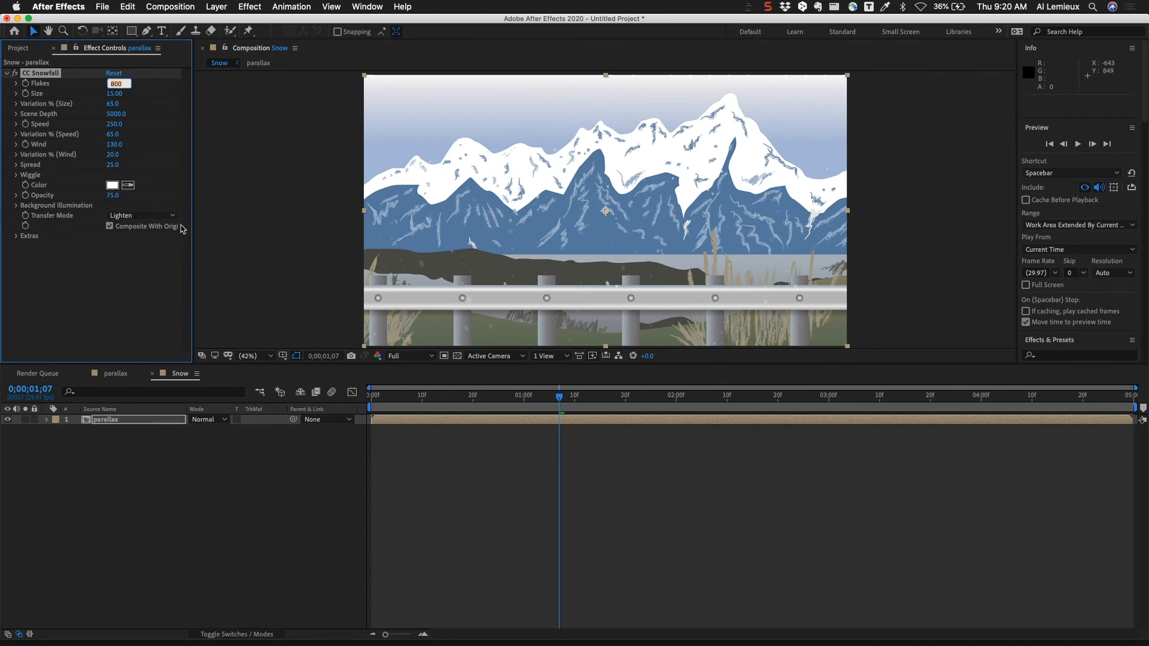
mouse_move(434, 276)
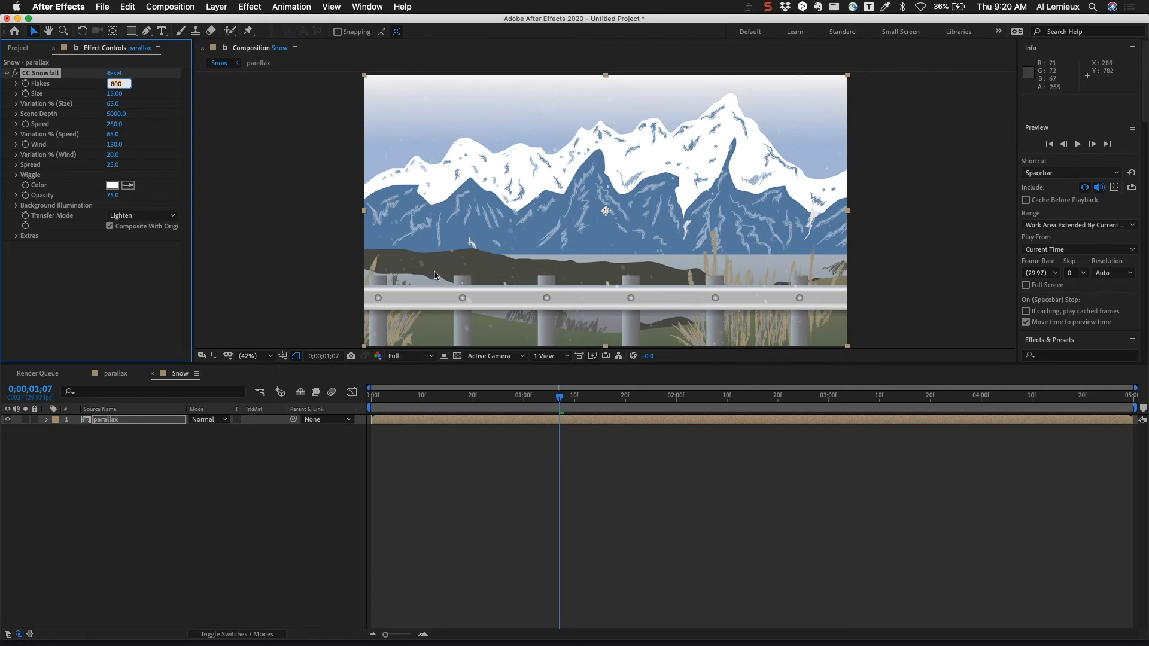
mouse_move(432, 407)
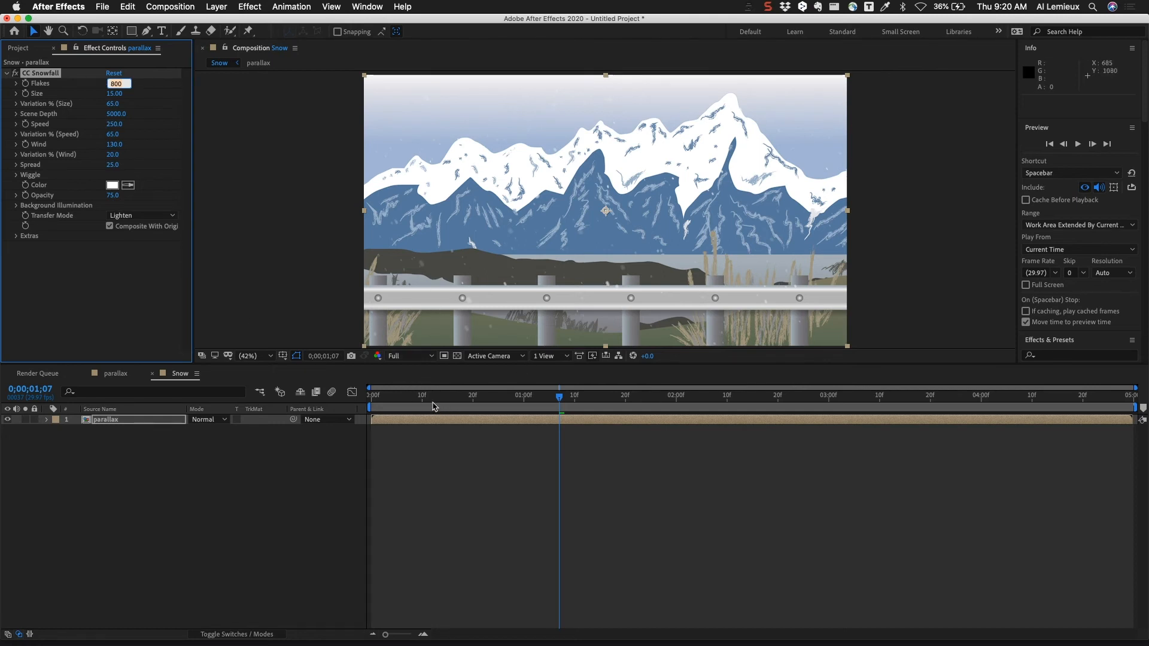
click(370, 396)
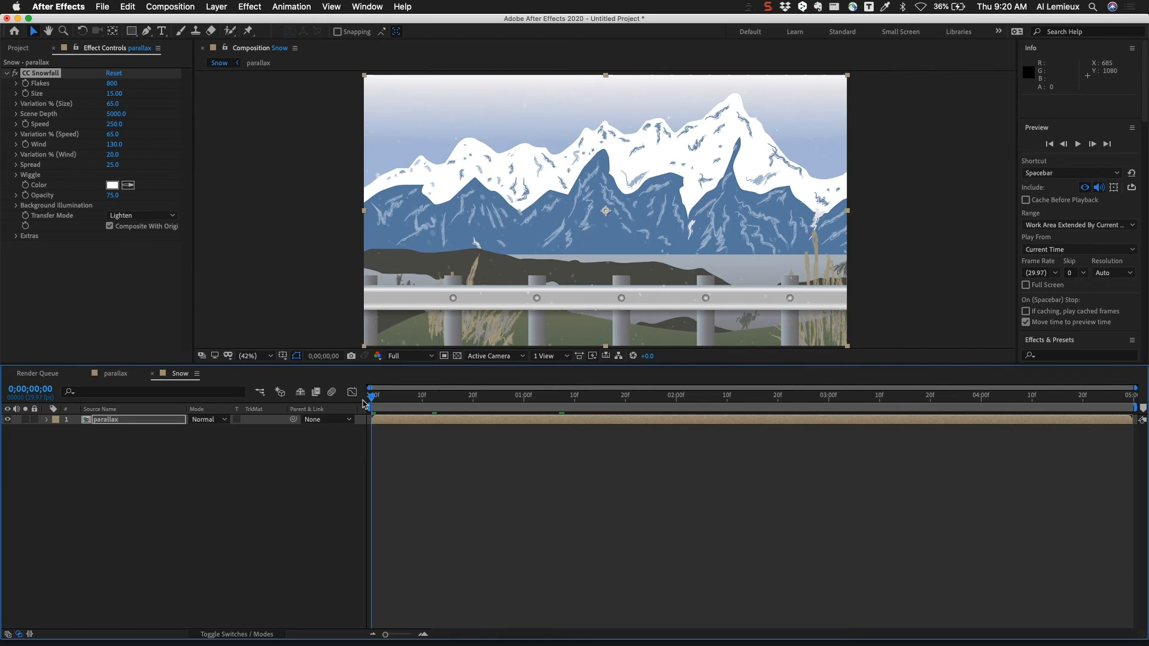
key(space)
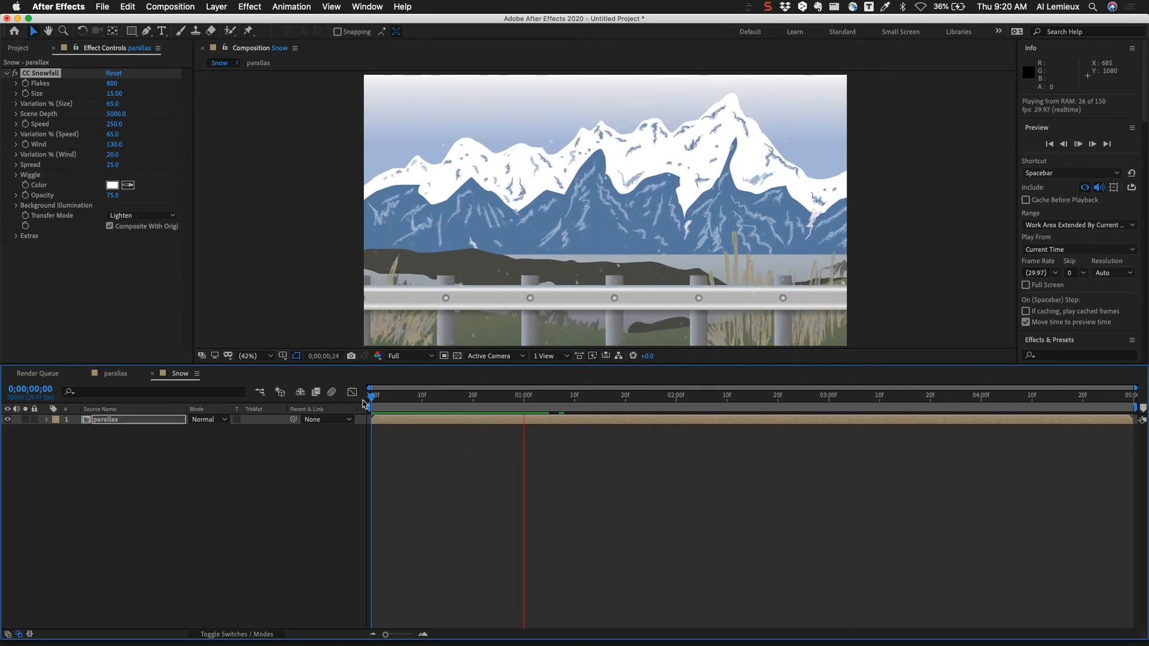
key(space)
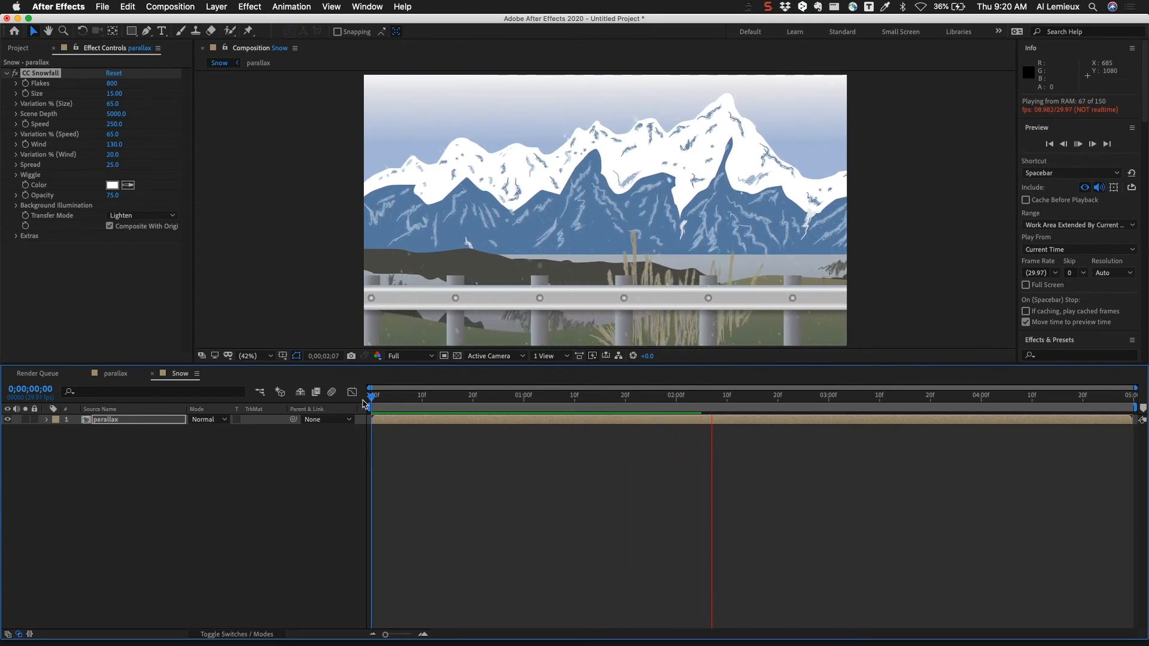
key(space)
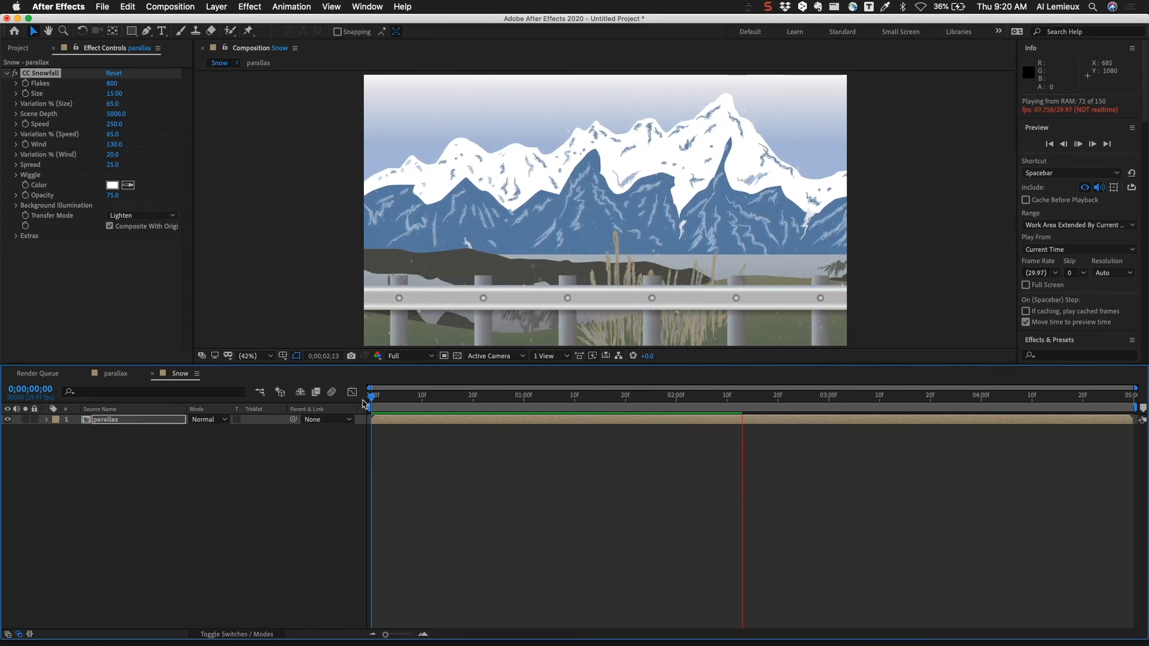
key(space)
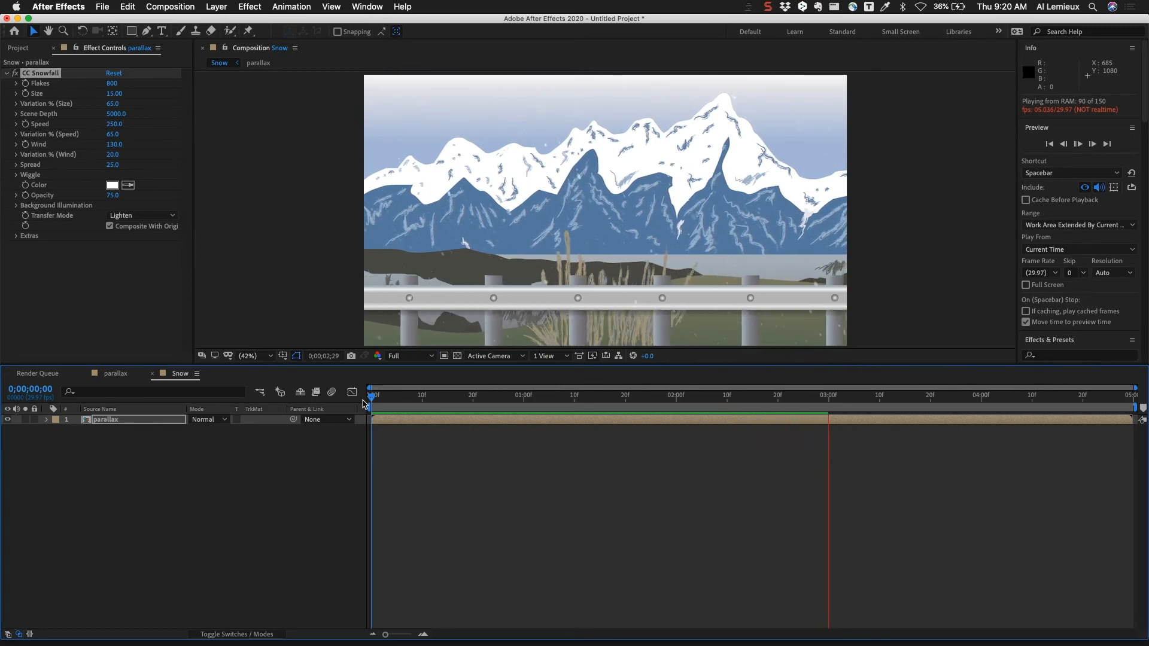
key(space)
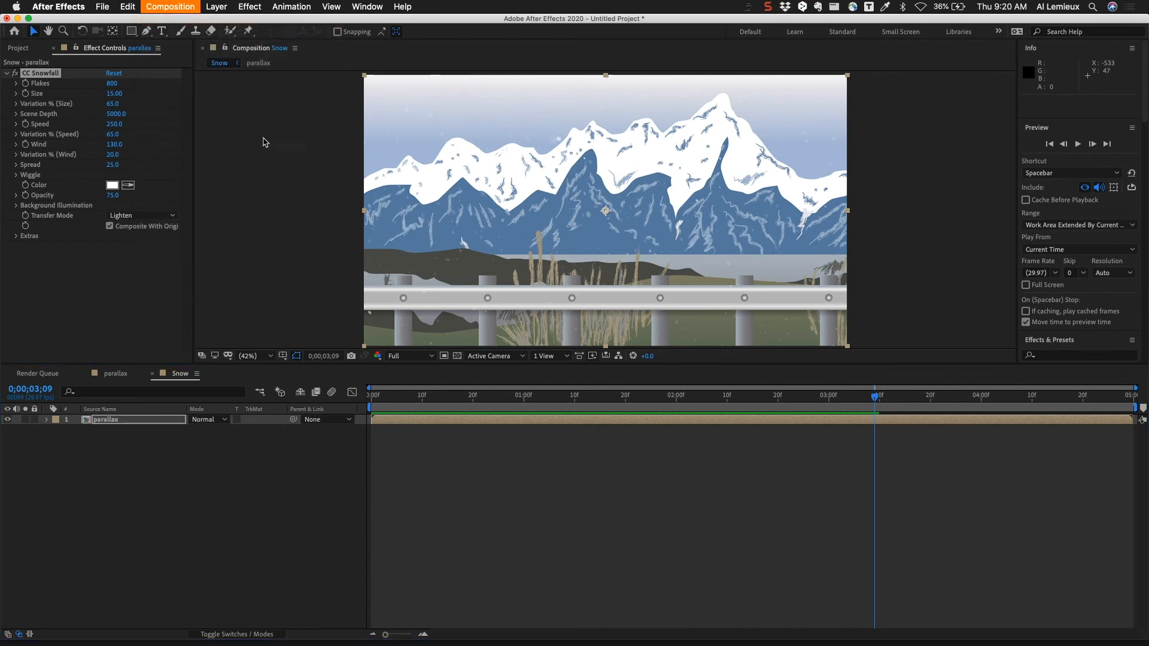
Create a new composition named Rain and return to the Project panel.
click(169, 7)
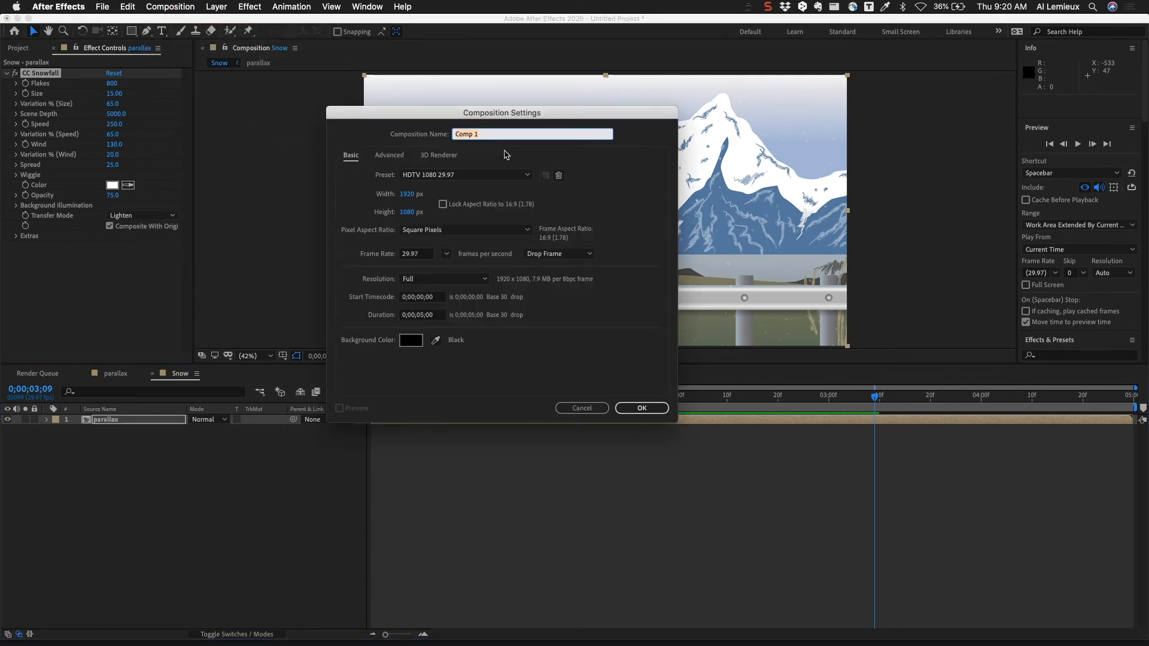
text(Rain)
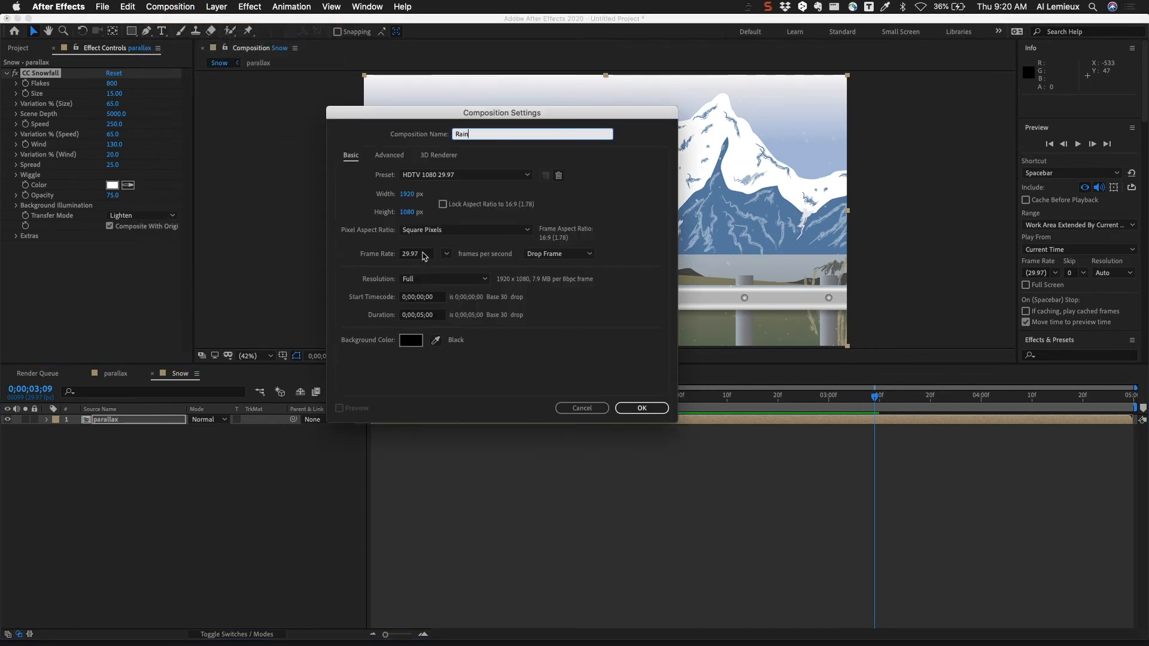
click(641, 408)
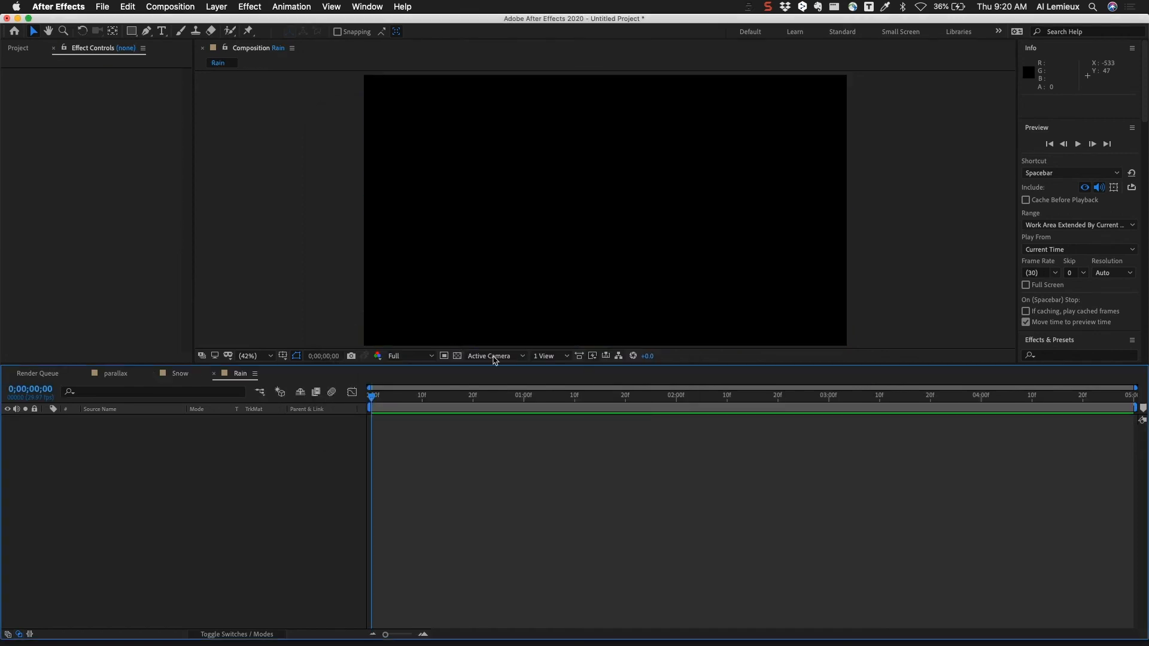
click(18, 48)
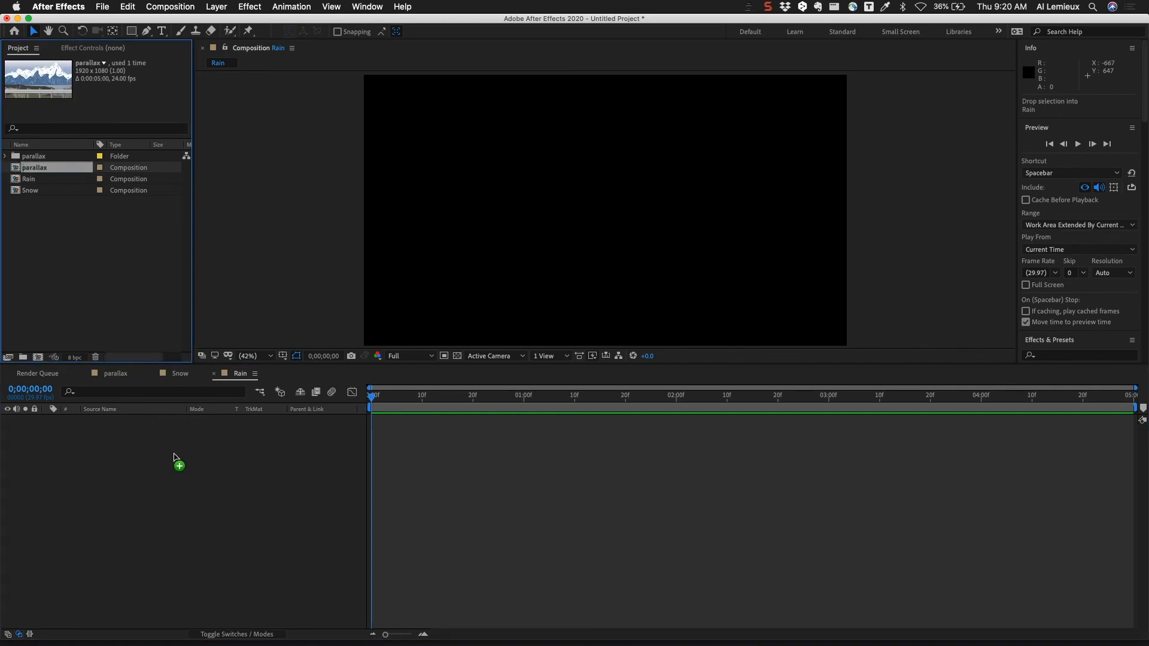
Drop the parallax comp into the Rain timeline and apply Simulation > CC Rainfall to it.
drag(33, 167, 178, 419)
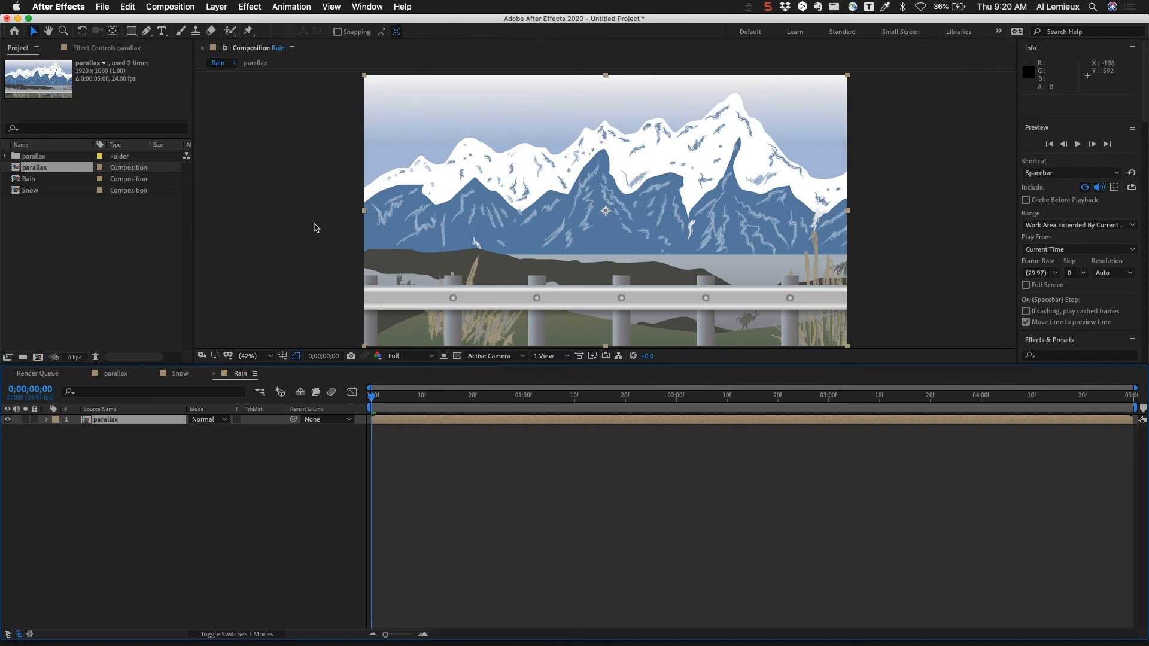
click(249, 7)
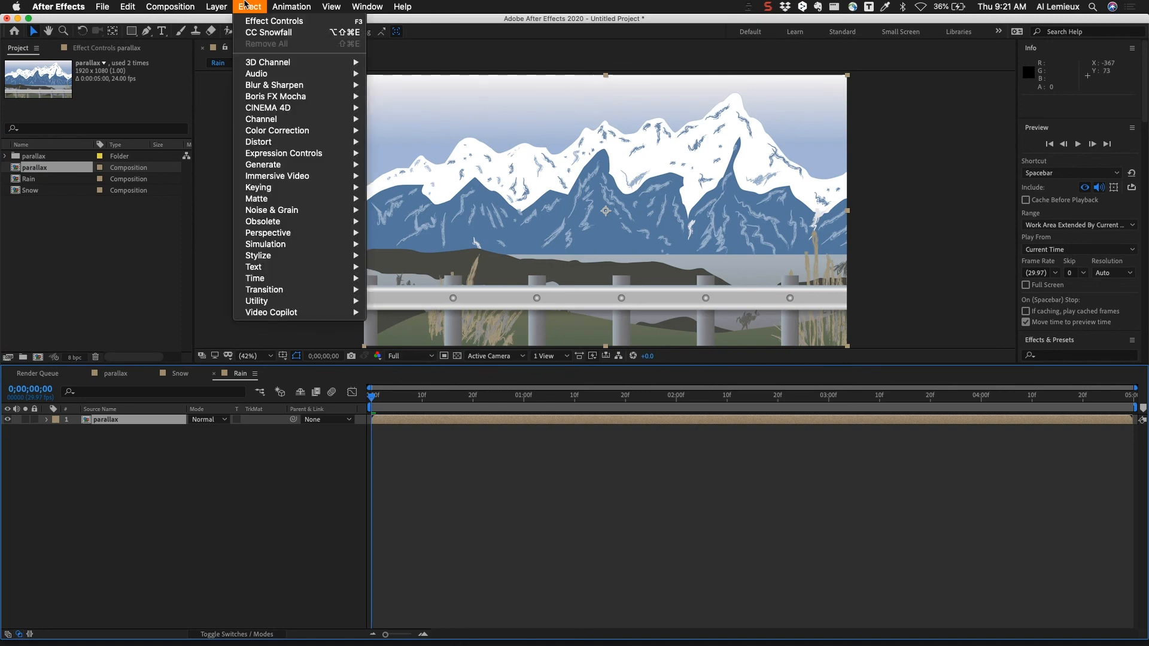
mouse_move(259, 255)
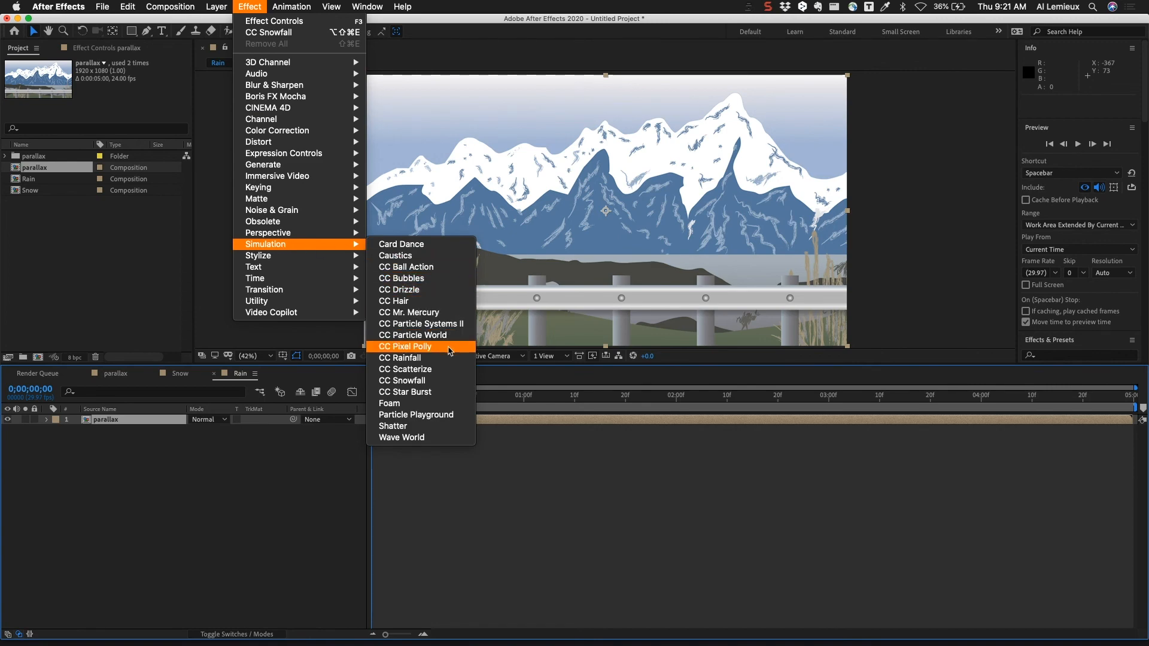
click(400, 358)
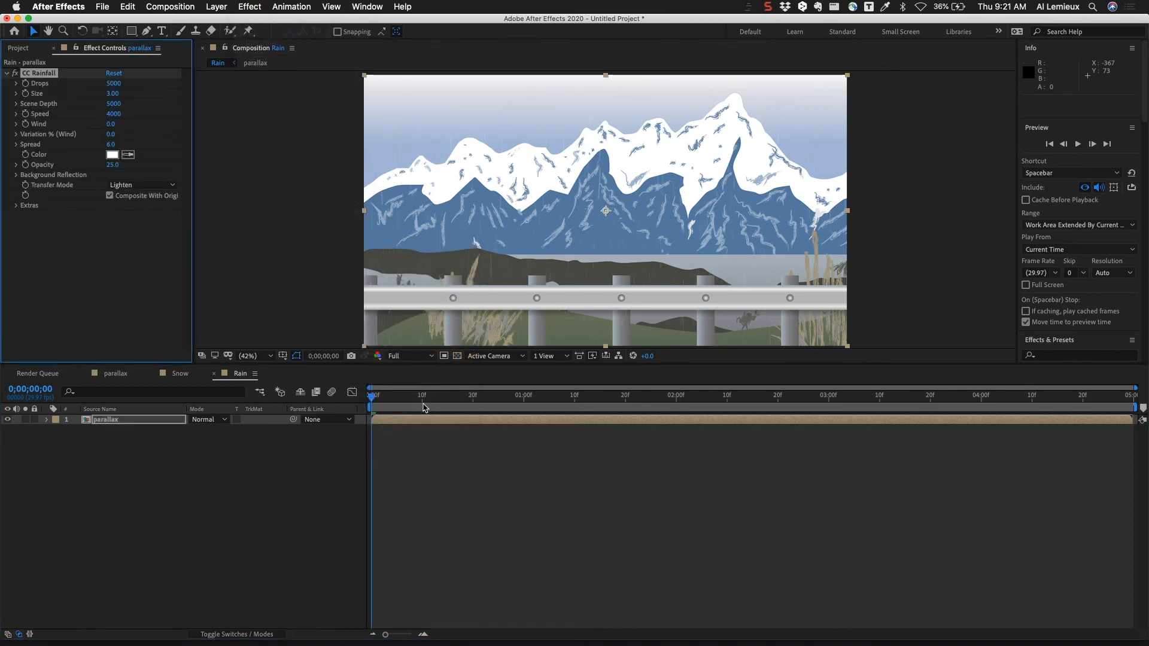
key(space)
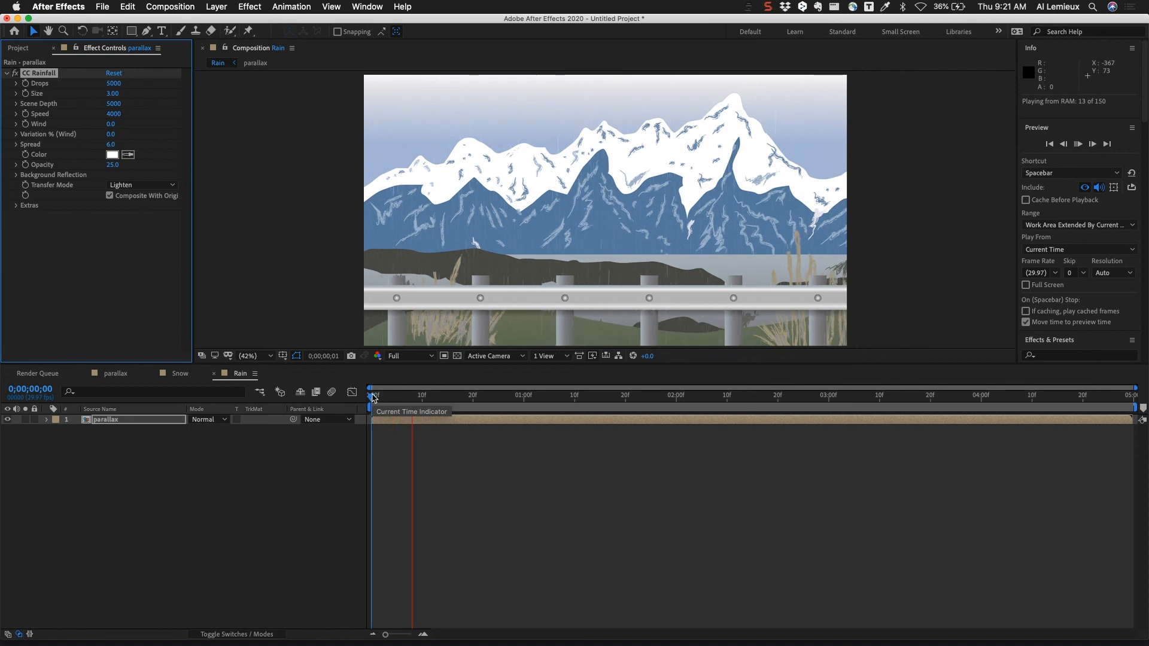
key(space)
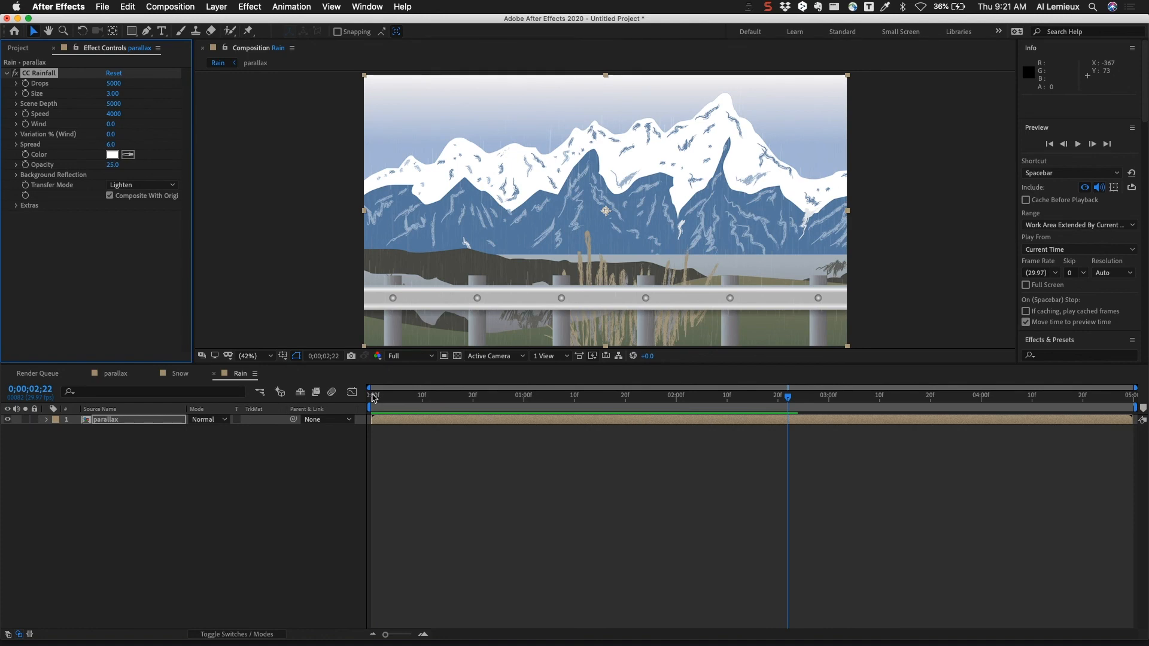
click(249, 7)
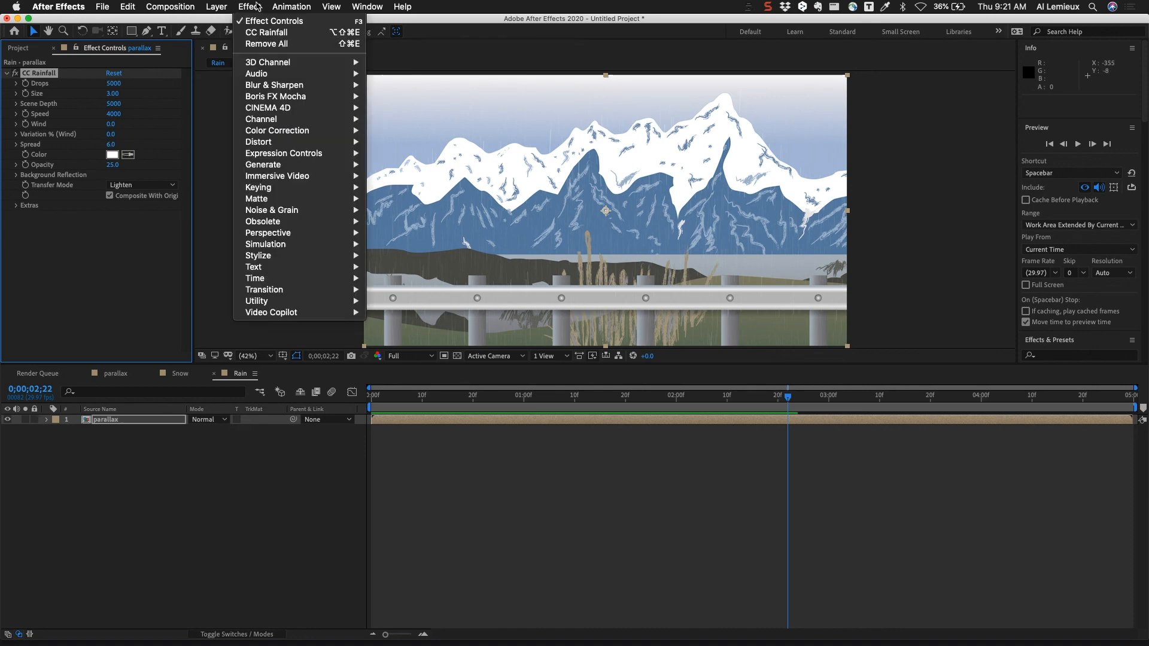
mouse_move(267, 233)
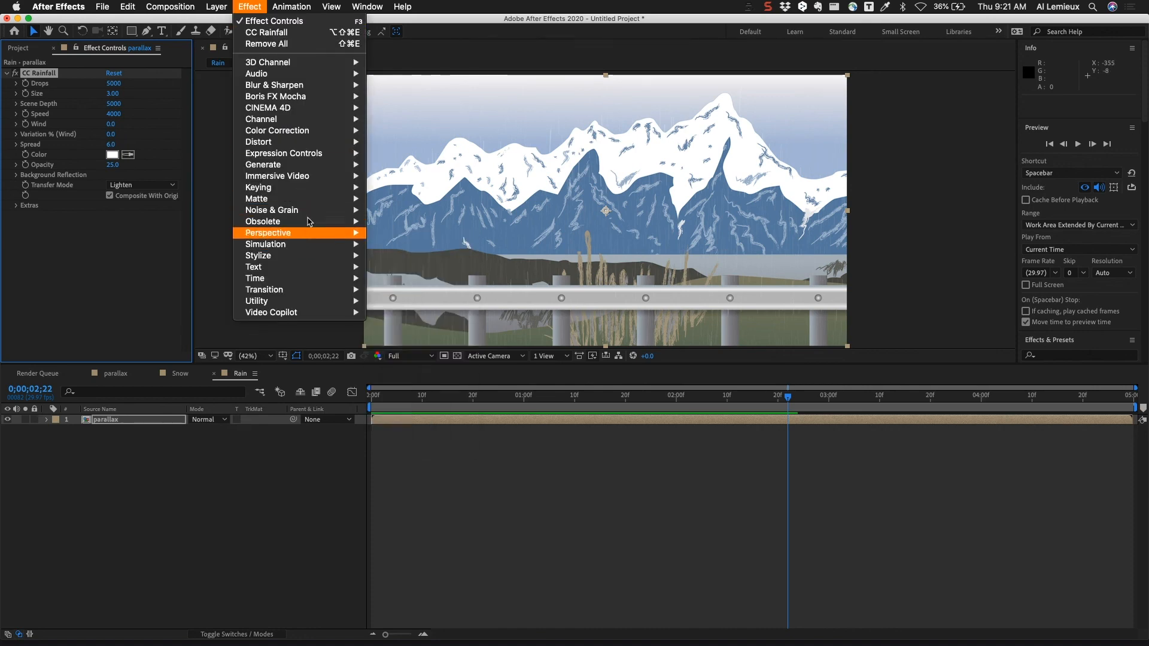
mouse_move(266, 244)
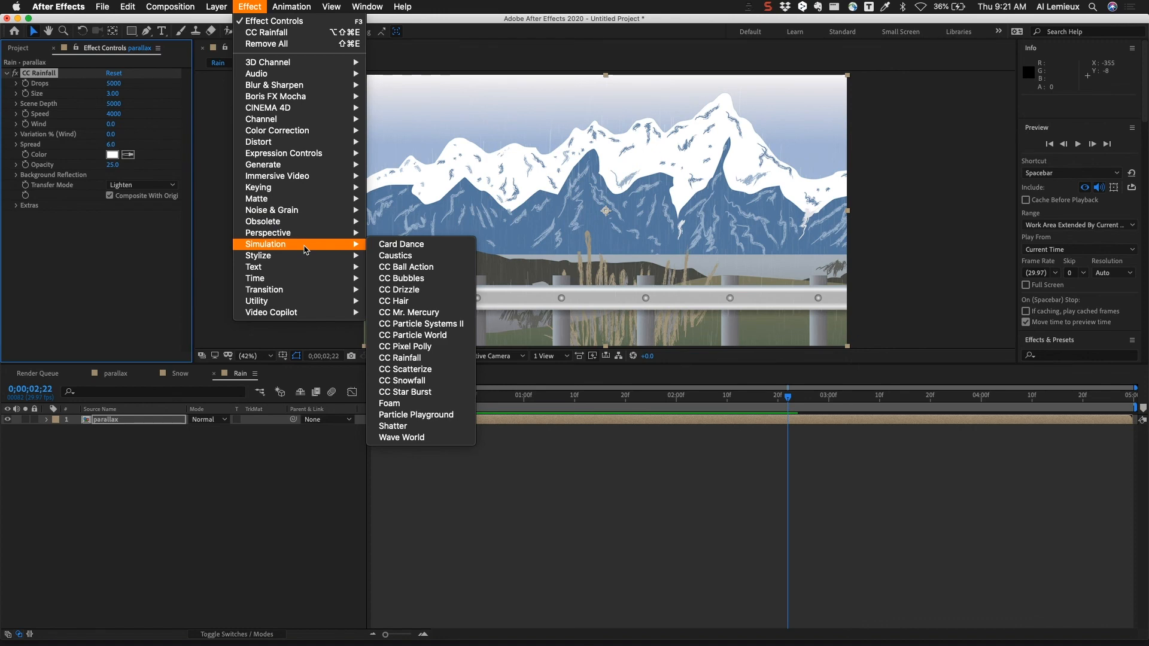
click(215, 7)
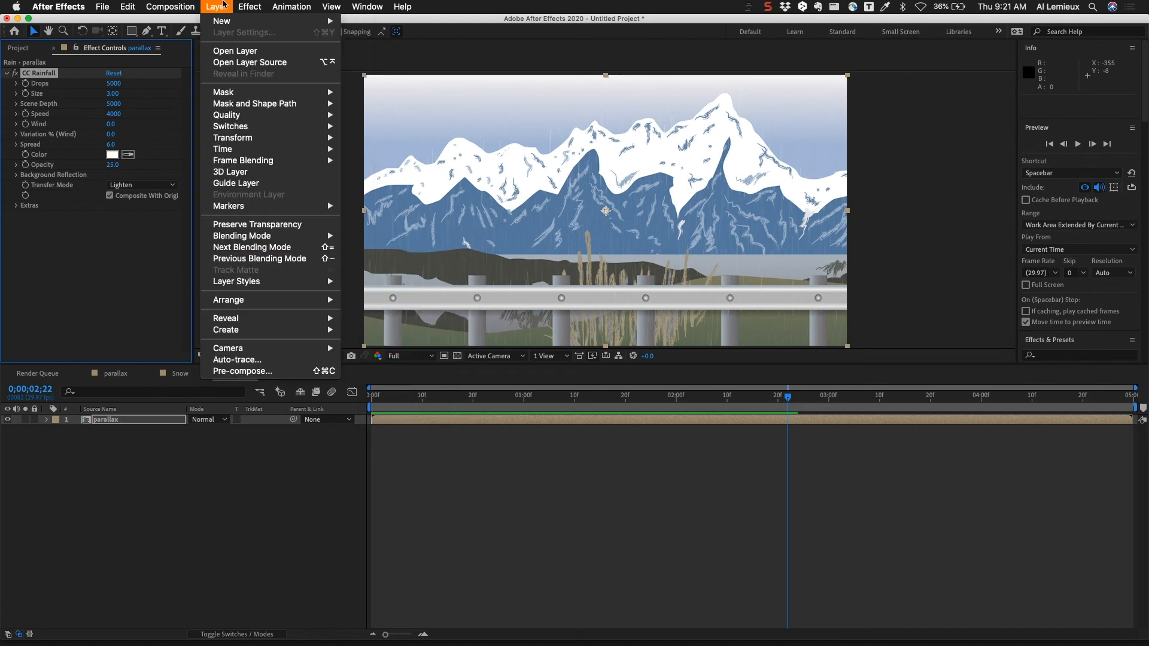